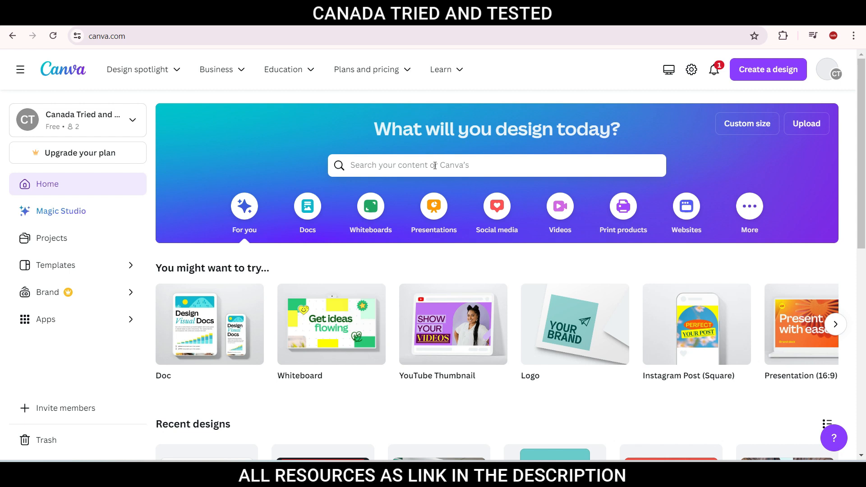
# Step: Search the home page for 'youtube thumbnail' to bring up template suggestions
pyautogui.write('youtube thumbnail')
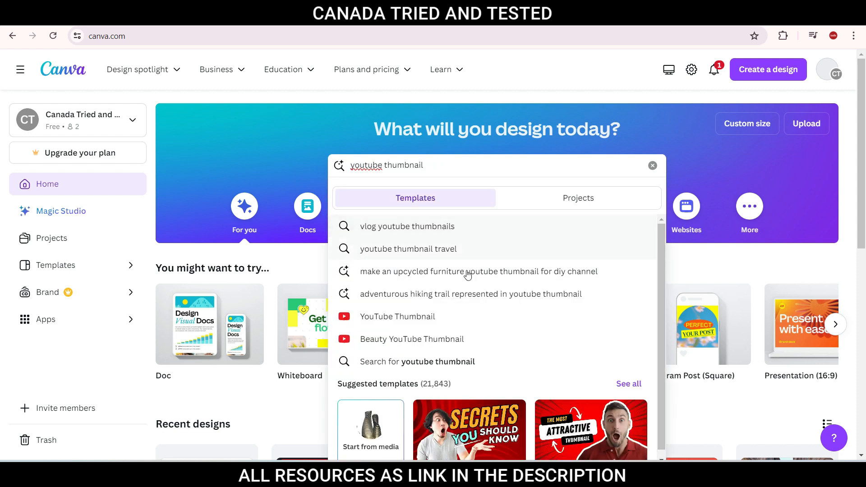
pyautogui.moveTo(397, 317)
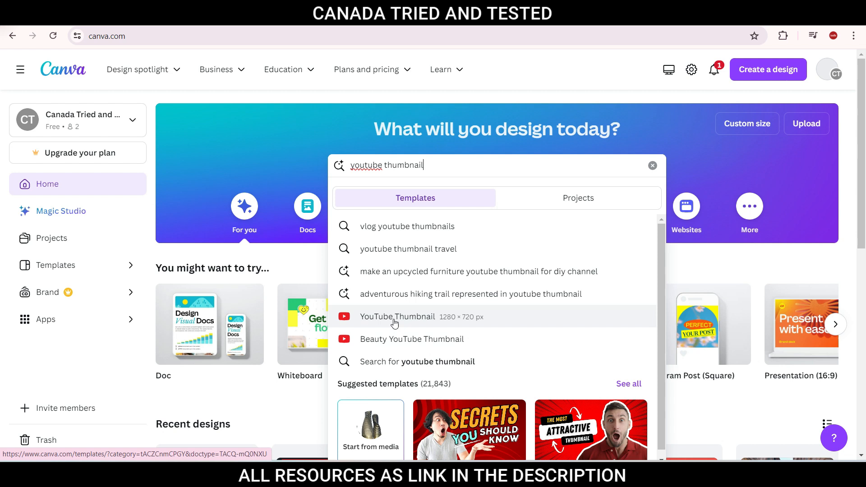
pyautogui.moveTo(473, 327)
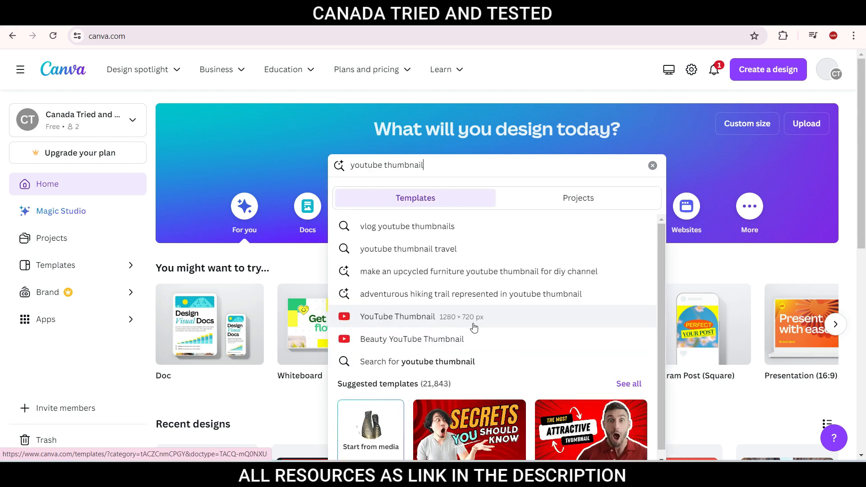
pyautogui.moveTo(458, 325)
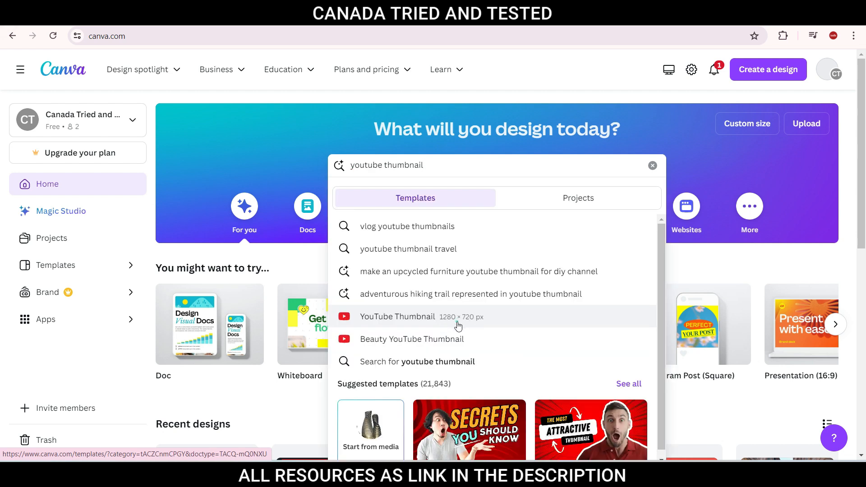
# Step: Browse the YouTube Thumbnail 1280 × 720 px template gallery, scrolling through the designs
pyautogui.click(397, 316)
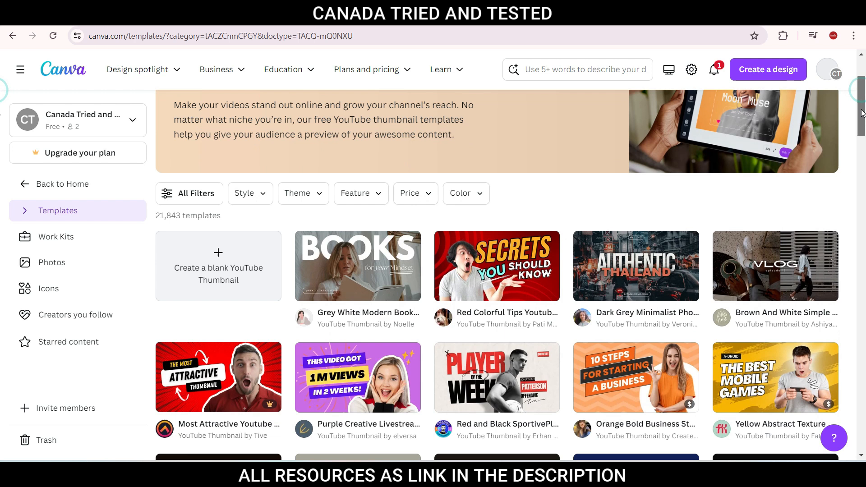
pyautogui.scroll(-3)
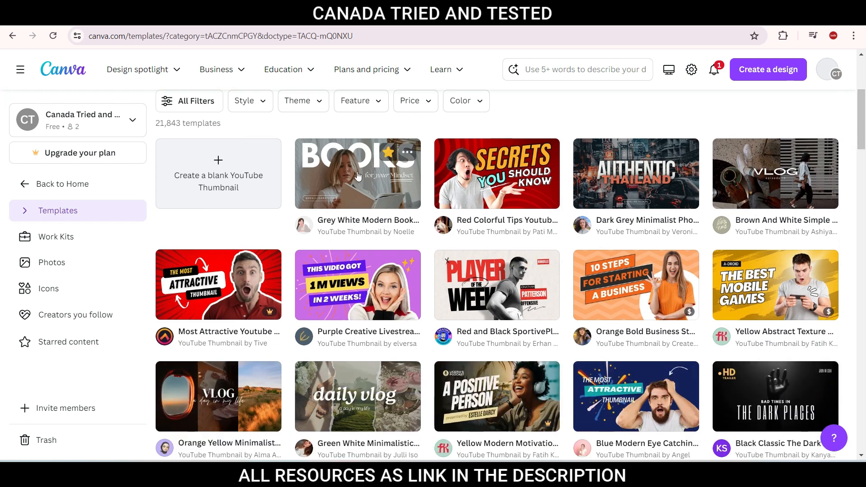
pyautogui.moveTo(827, 335)
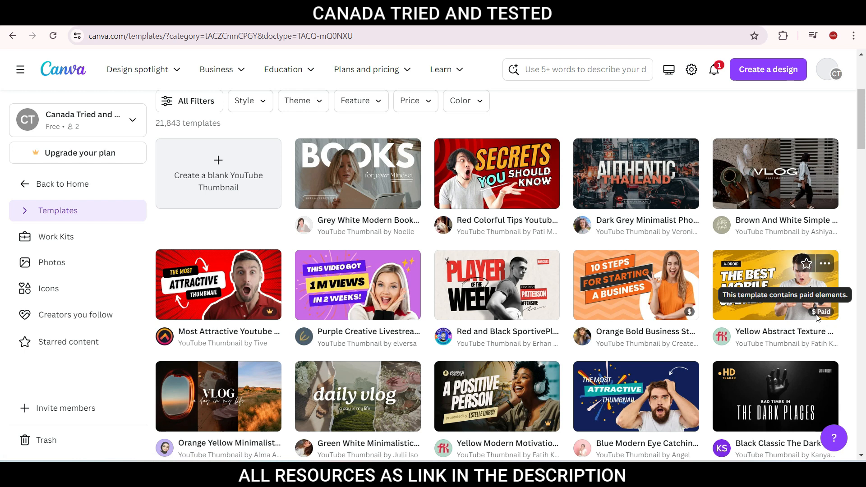
pyautogui.moveTo(635, 285)
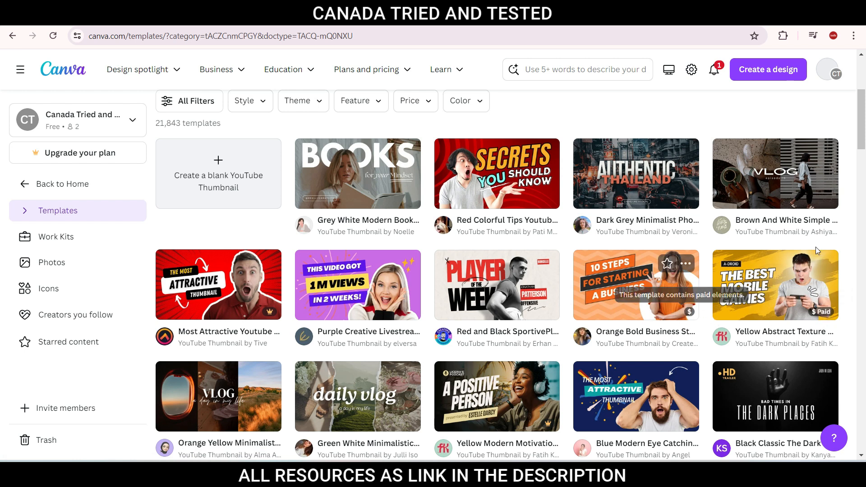
pyautogui.scroll(-3)
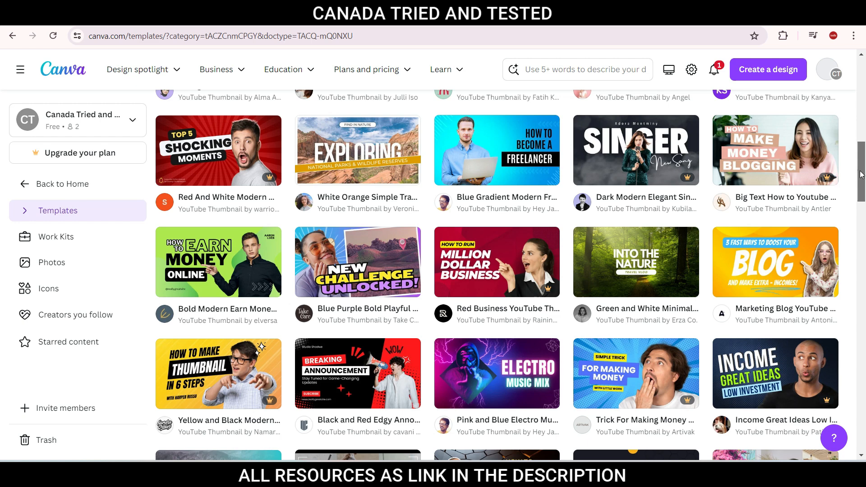
pyautogui.scroll(-3)
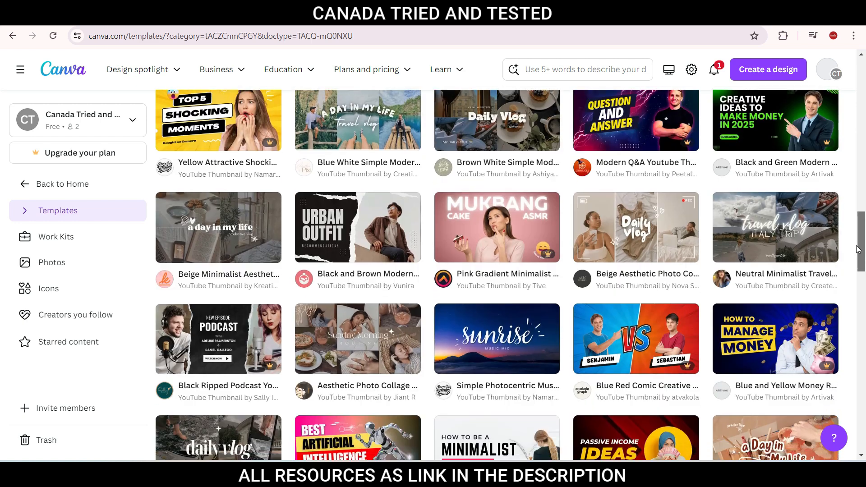
pyautogui.scroll(-3)
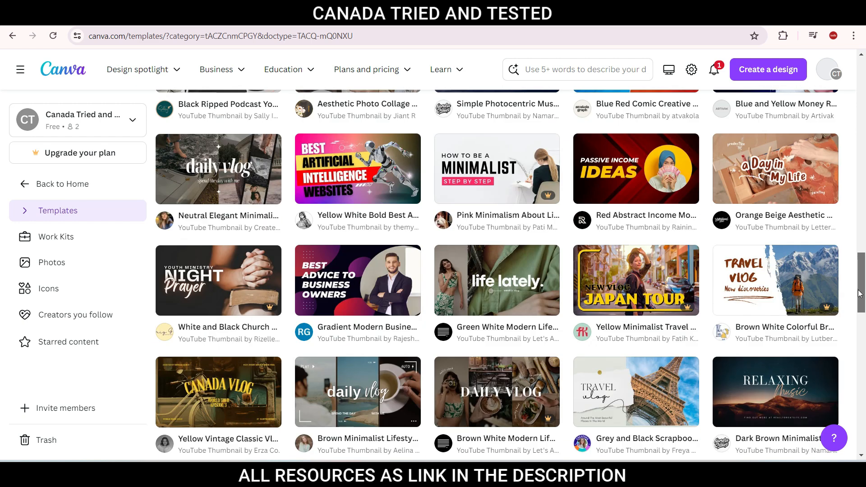
pyautogui.scroll(-3)
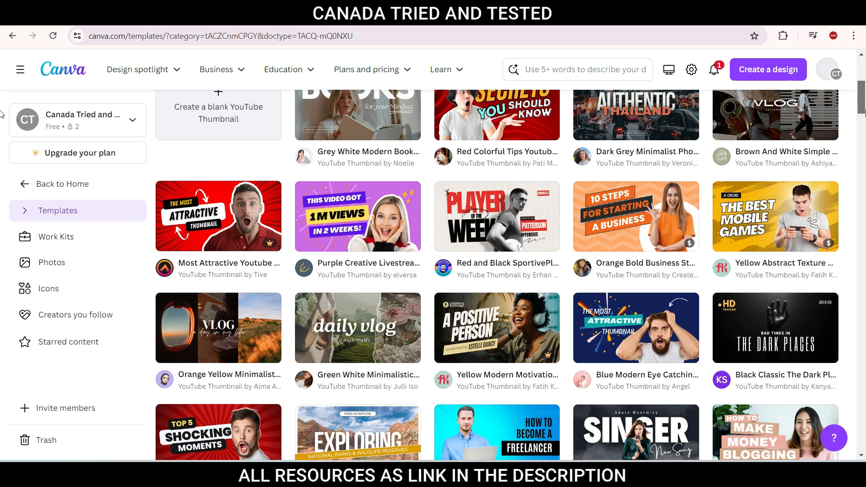
pyautogui.scroll(-3)
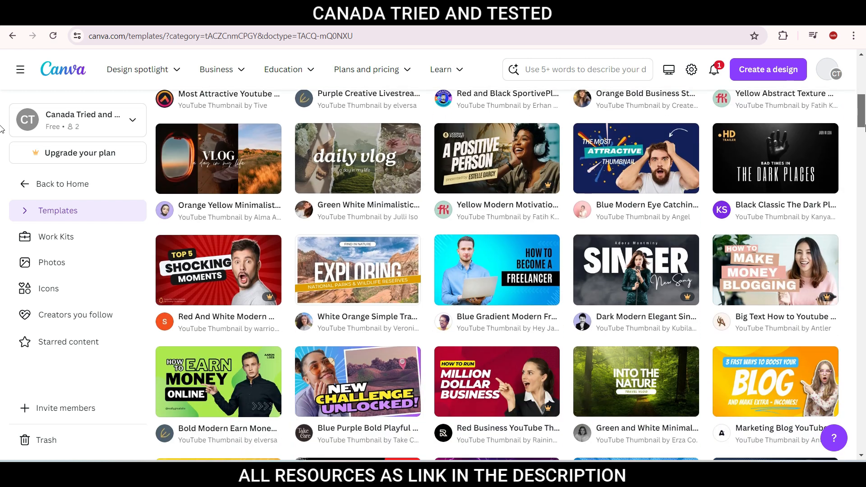
pyautogui.moveTo(770, 296)
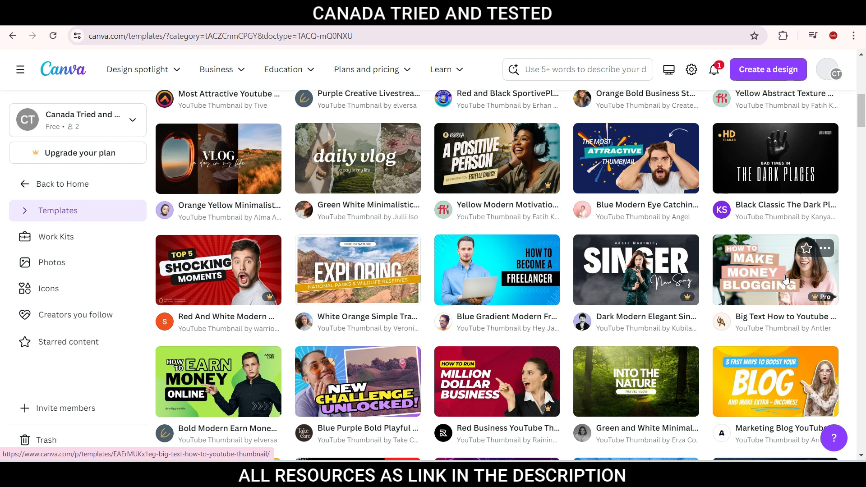
pyautogui.moveTo(778, 284)
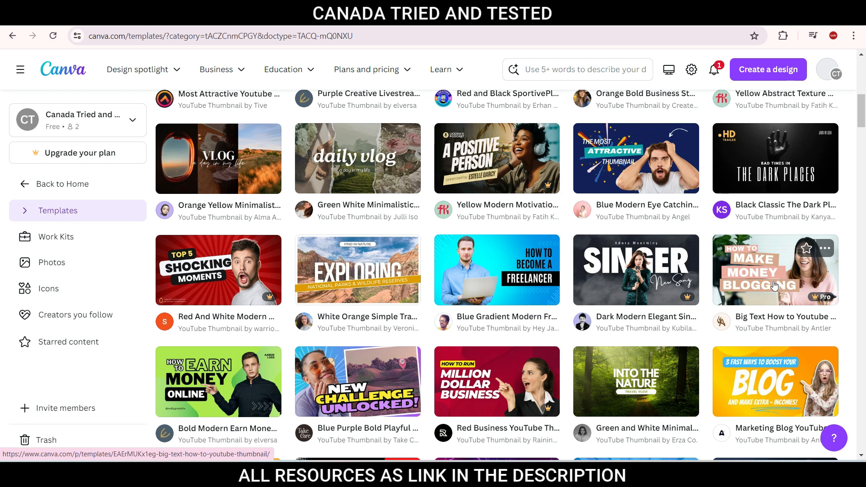
pyautogui.scroll(-3)
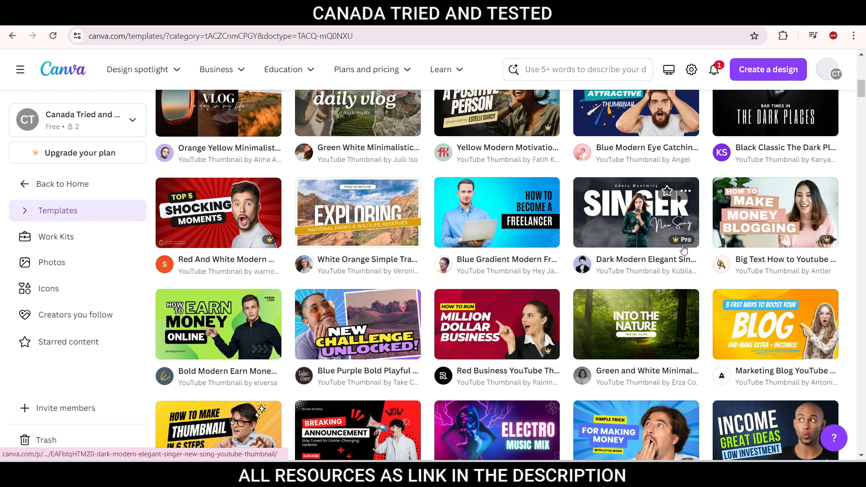
pyautogui.moveTo(600, 246)
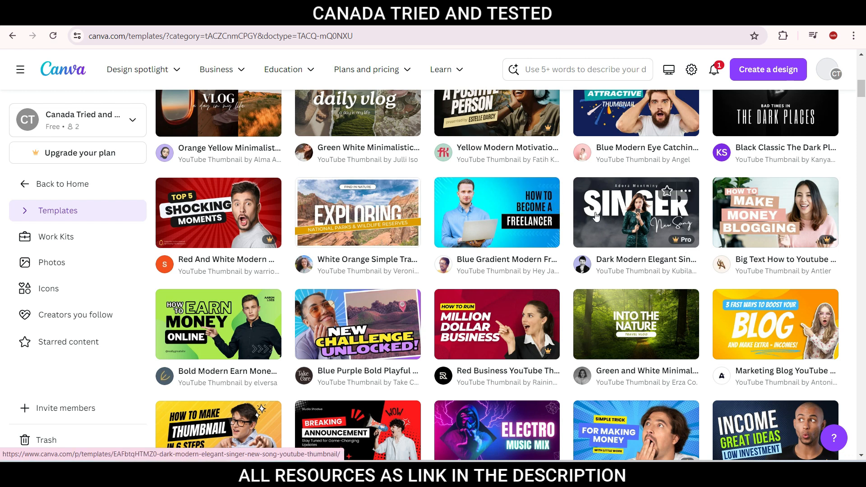
pyautogui.moveTo(591, 228)
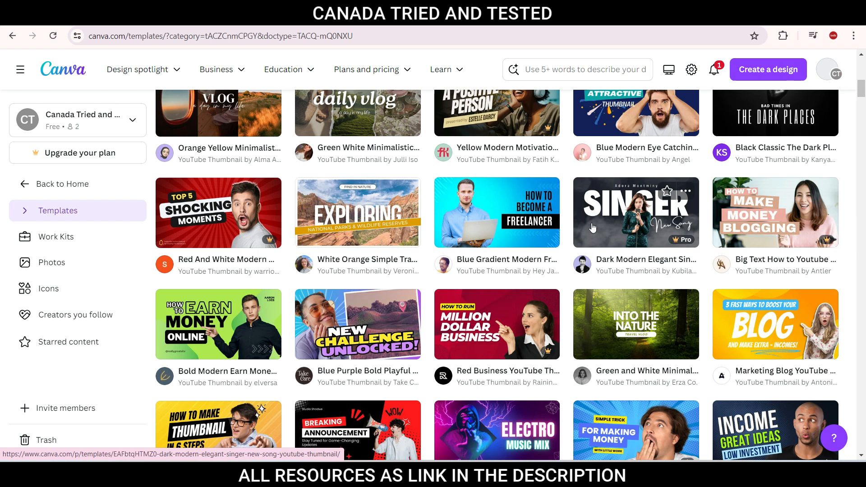
pyautogui.moveTo(643, 216)
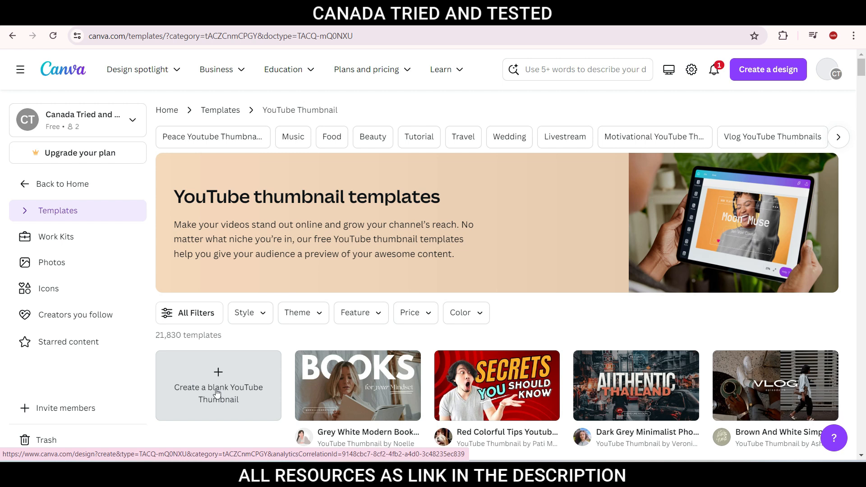
# Step: Create a blank YouTube Thumbnail design and look through the Templates panel
pyautogui.click(218, 385)
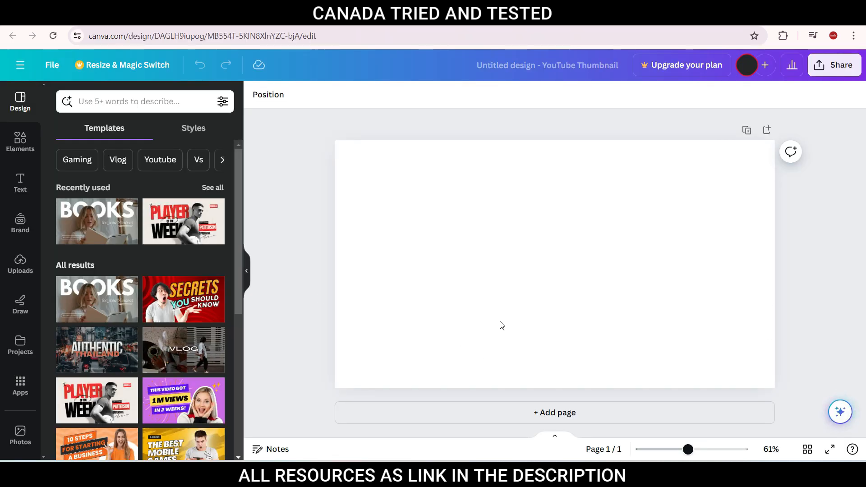
pyautogui.scroll(-3)
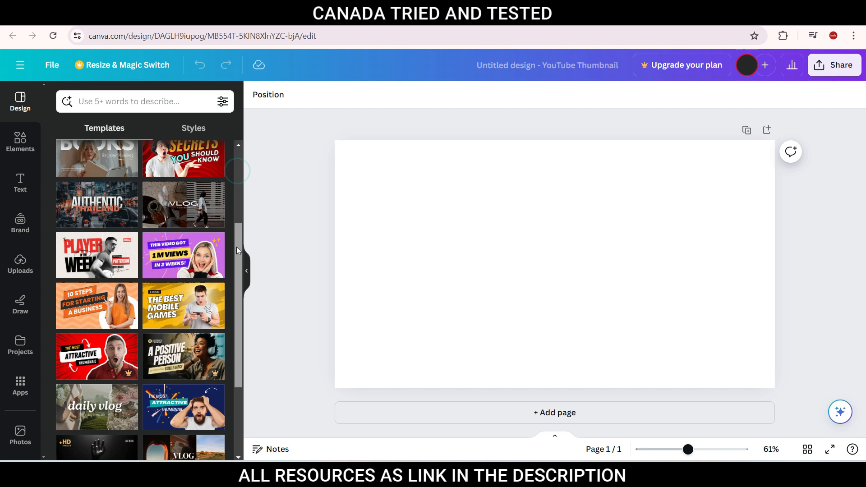
pyautogui.scroll(-3)
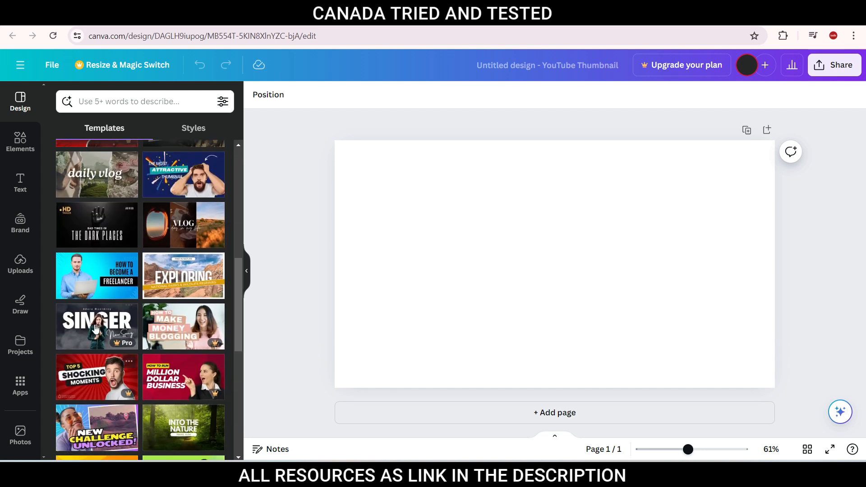
pyautogui.moveTo(93, 330)
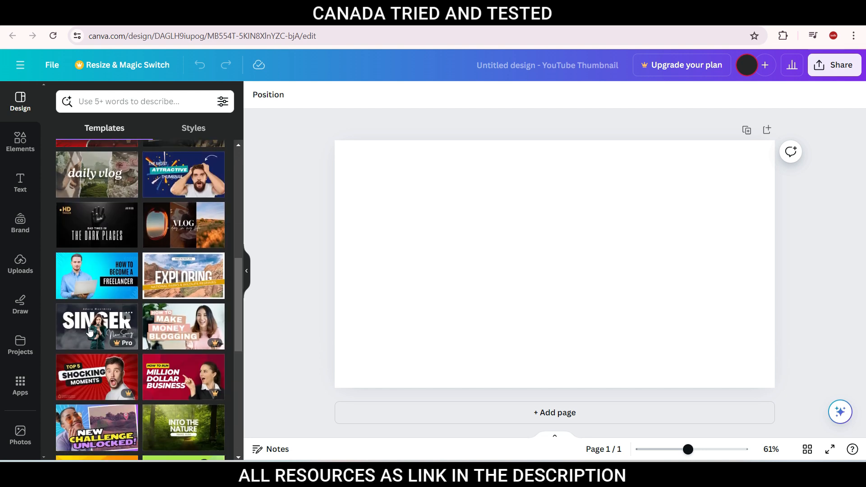
pyautogui.moveTo(80, 335)
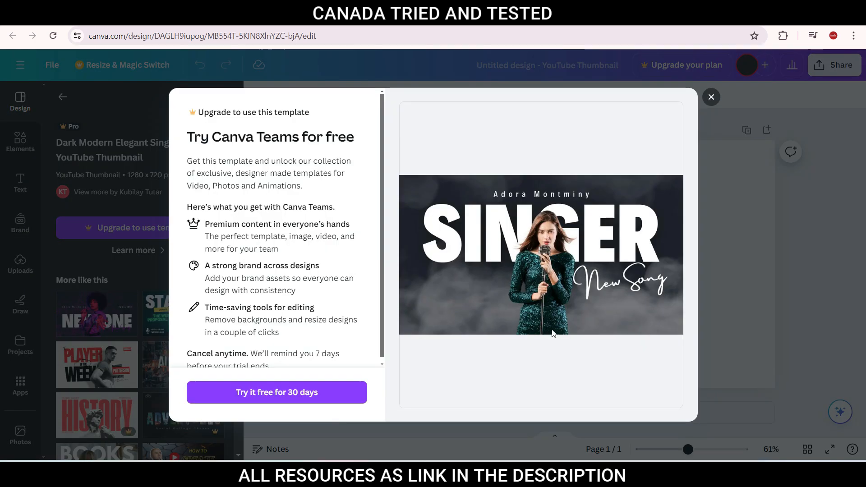
pyautogui.moveTo(541, 319)
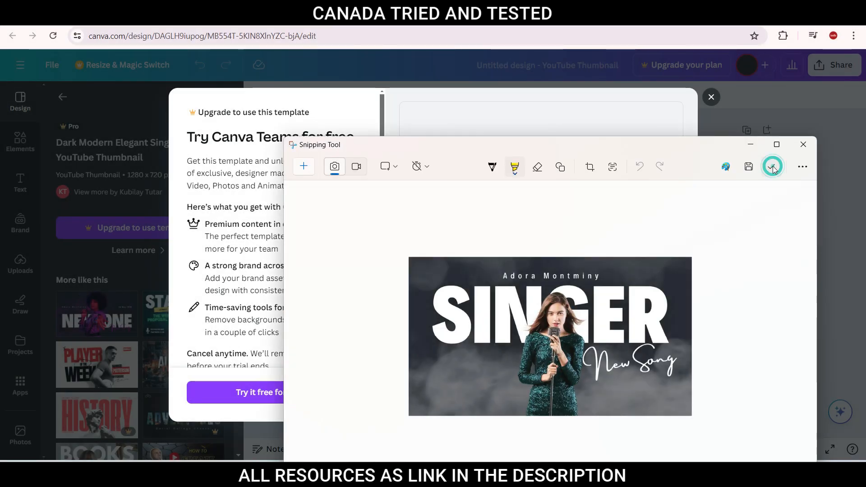
# Step: Paste the Singer template snip onto the page and enlarge it toward the bottom-right
pyautogui.click(773, 166)
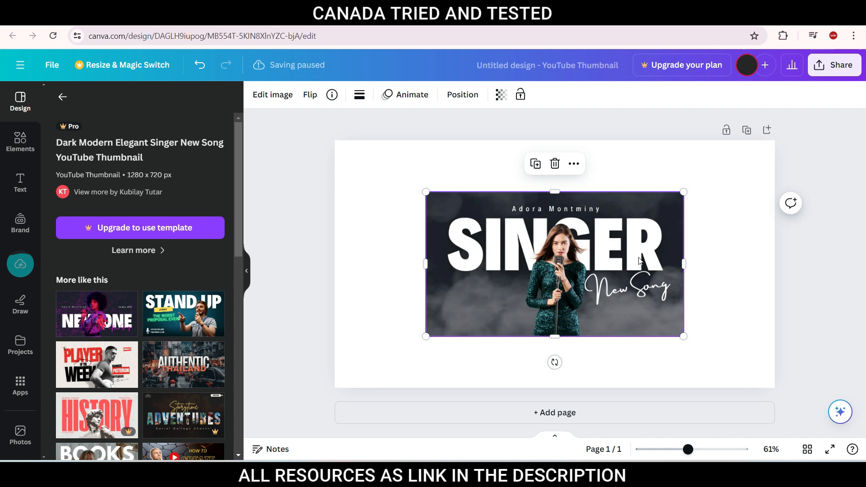
pyautogui.moveTo(683, 335); pyautogui.dragTo(759, 378)
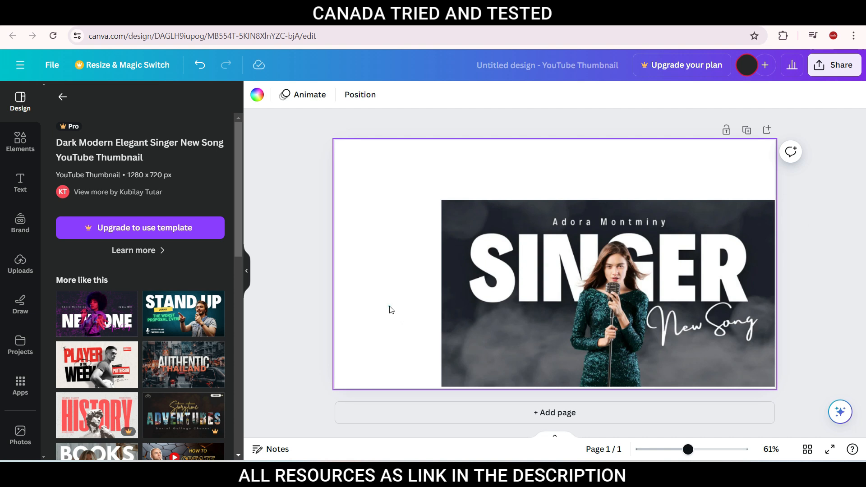
pyautogui.moveTo(257, 94)
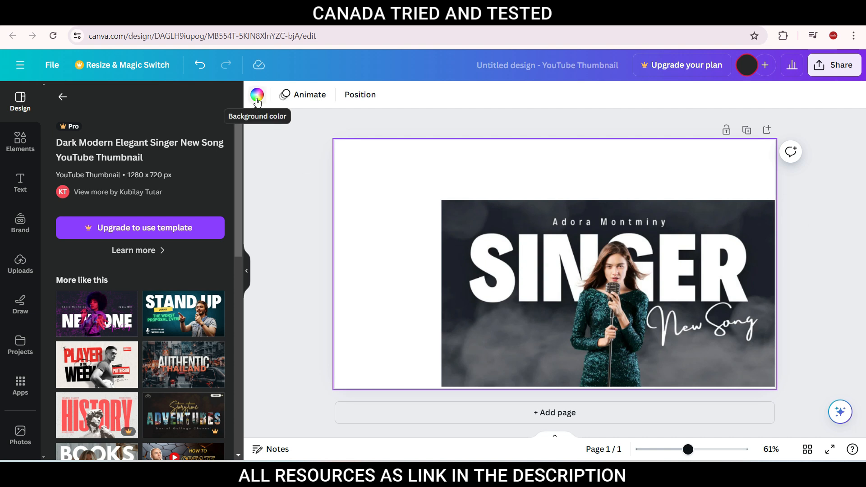
# Step: Set the page background to dark grey #1E222C sampled from the image with the eyedropper
pyautogui.click(257, 95)
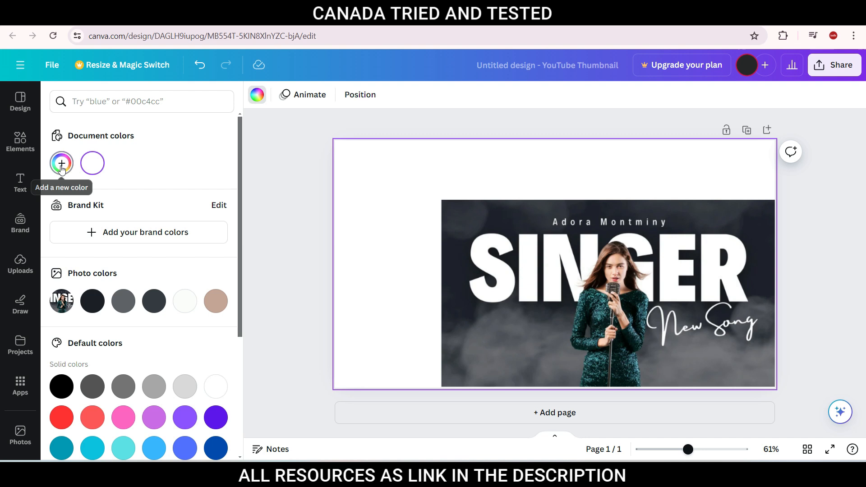
pyautogui.click(61, 163)
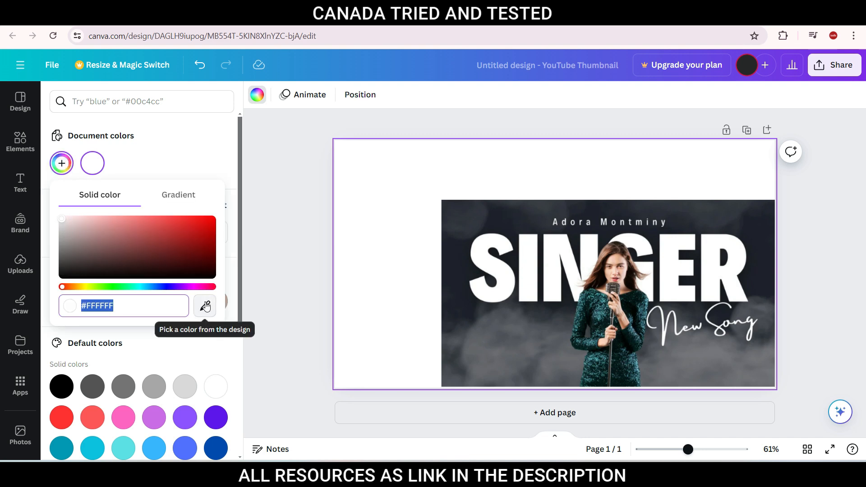
pyautogui.click(205, 305)
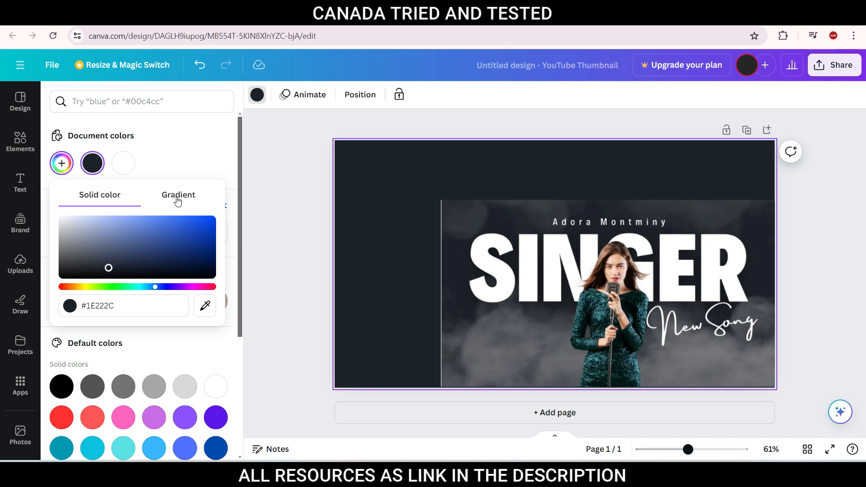
# Step: Set the background gradient's second colour to grey #6B6C70
pyautogui.click(178, 195)
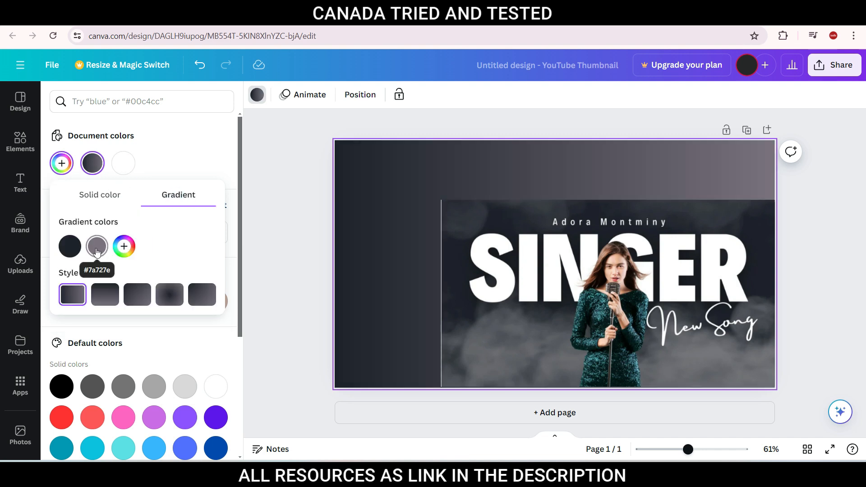
pyautogui.click(97, 246)
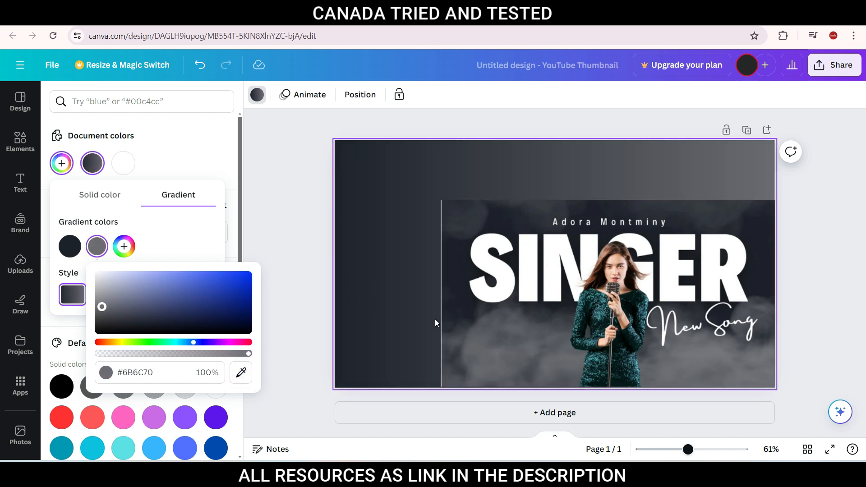
pyautogui.click(135, 373)
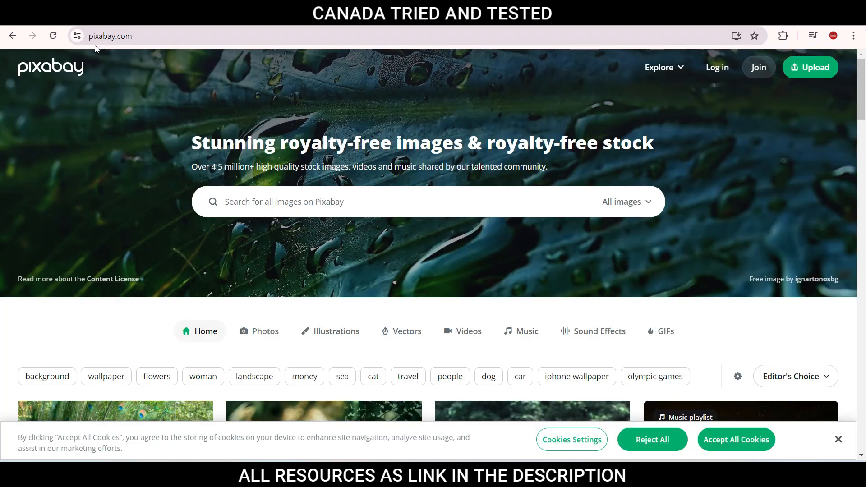
# Step: Open the Pixabay photo page of the vine-covered wooden doors
pyautogui.scroll(-3)
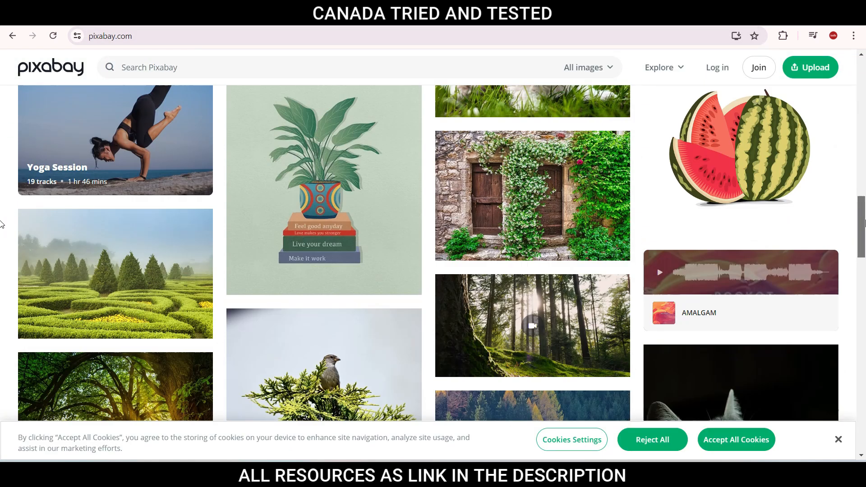
pyautogui.moveTo(541, 198)
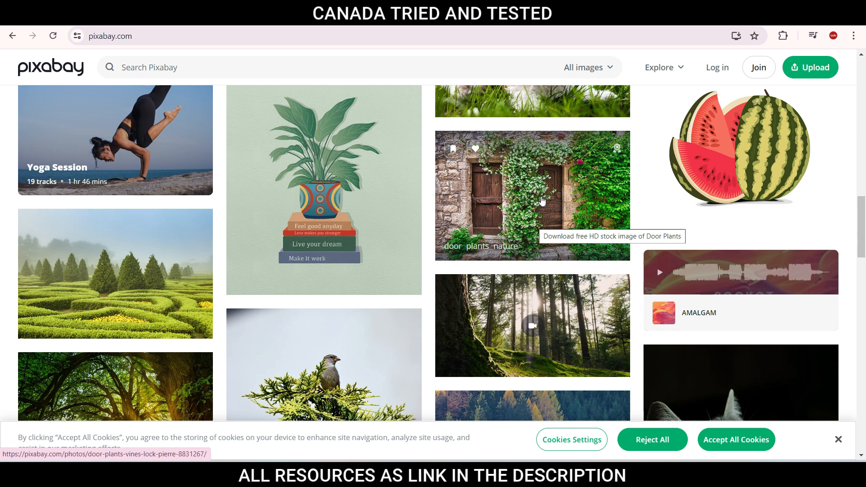
pyautogui.click(532, 195)
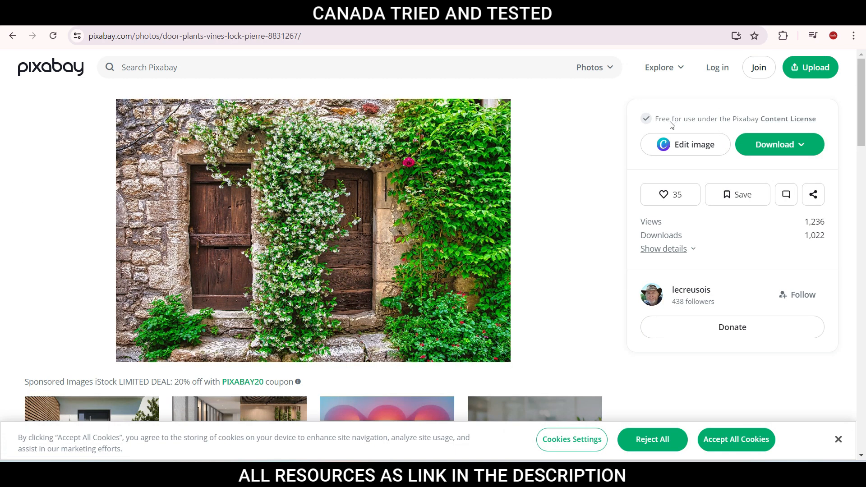
pyautogui.moveTo(756, 126)
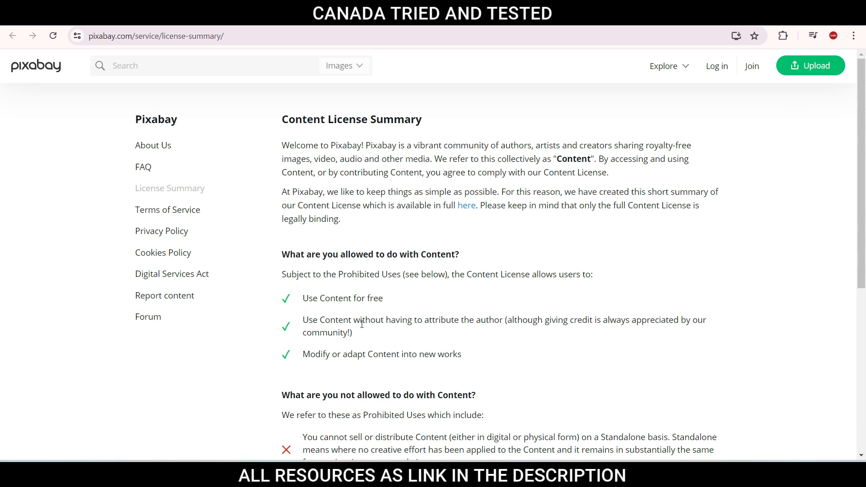
pyautogui.moveTo(557, 331)
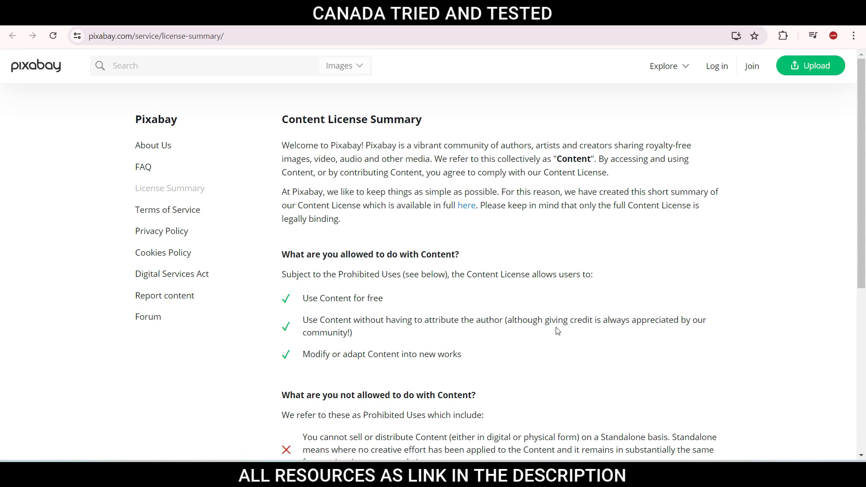
pyautogui.moveTo(607, 333)
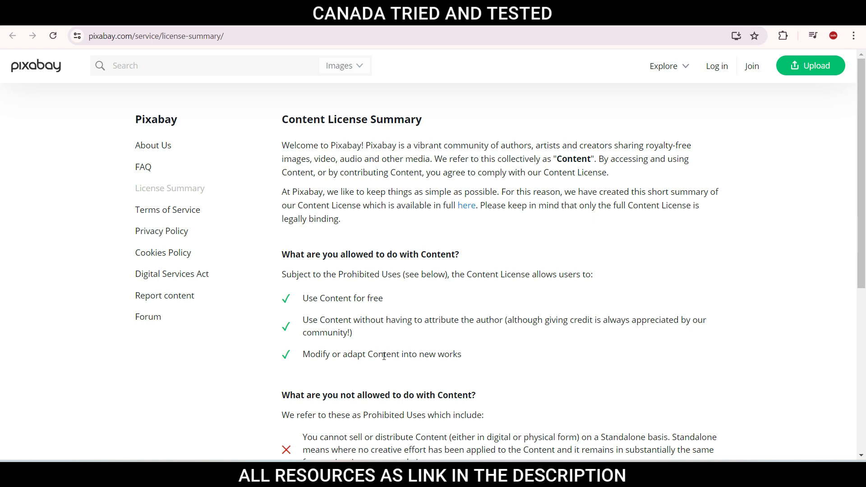
pyautogui.moveTo(340, 333)
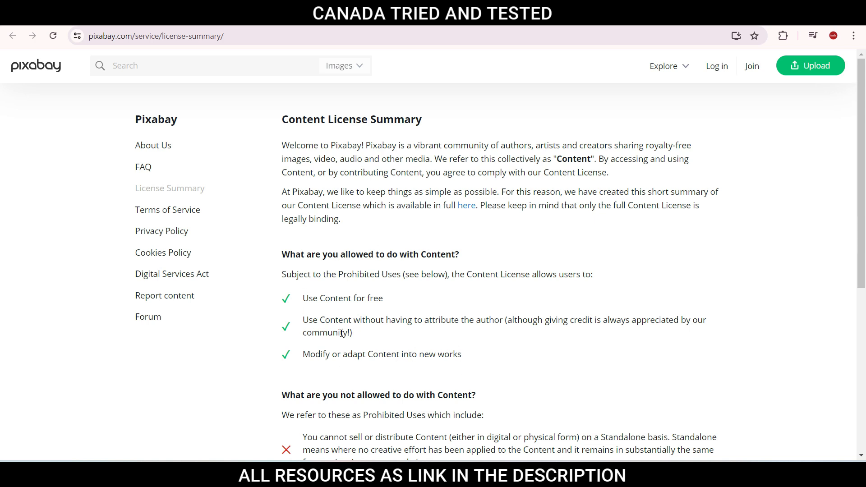
pyautogui.moveTo(477, 252)
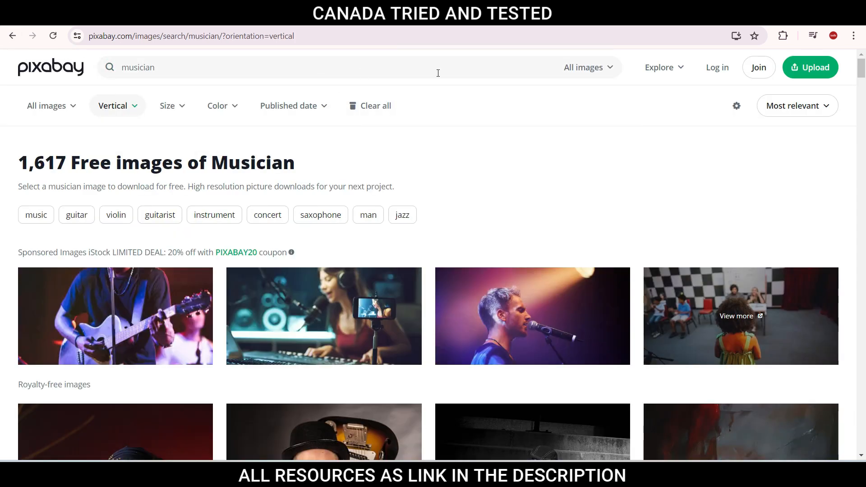
# Step: Filter musician results to Horizontal and open the woman-with-guitar-on-bridge photo
pyautogui.scroll(-3)
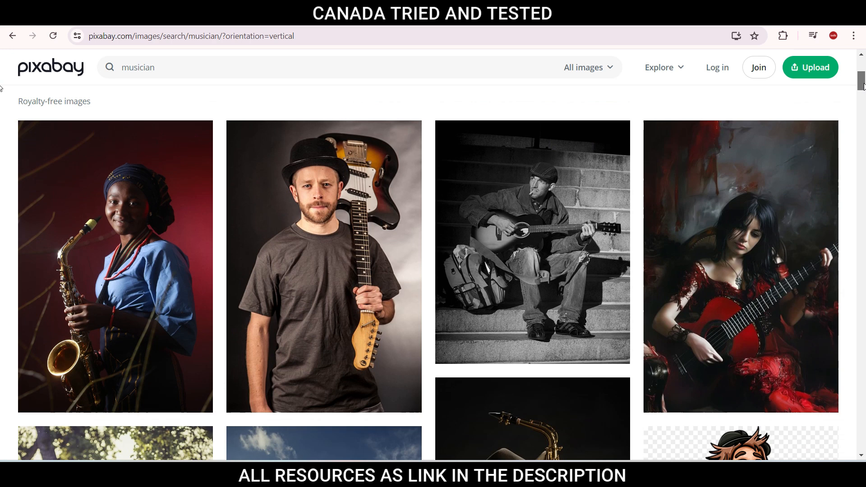
pyautogui.scroll(-3)
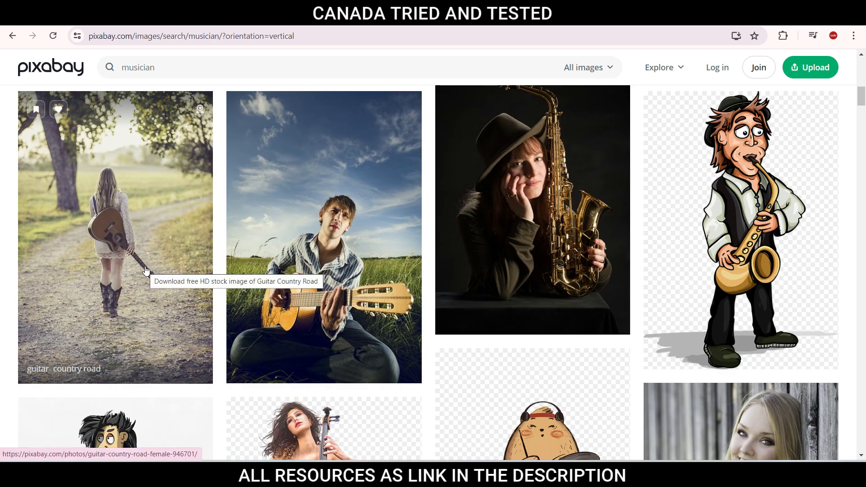
pyautogui.click(114, 106)
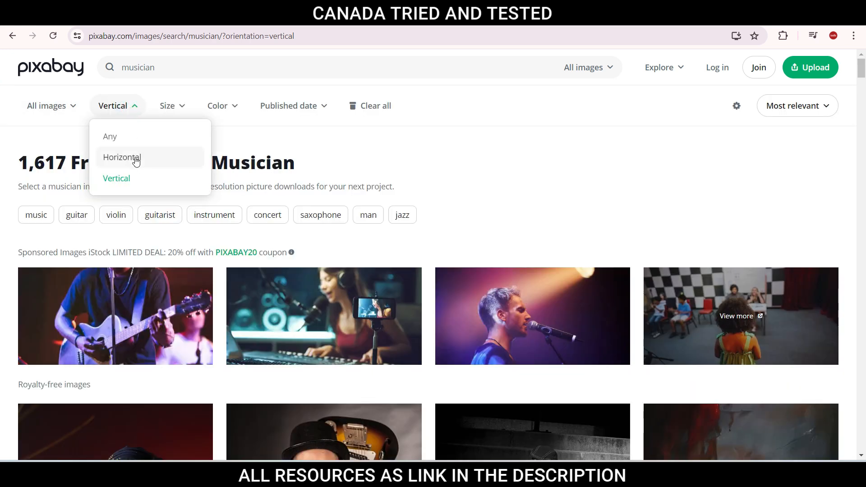
pyautogui.click(120, 157)
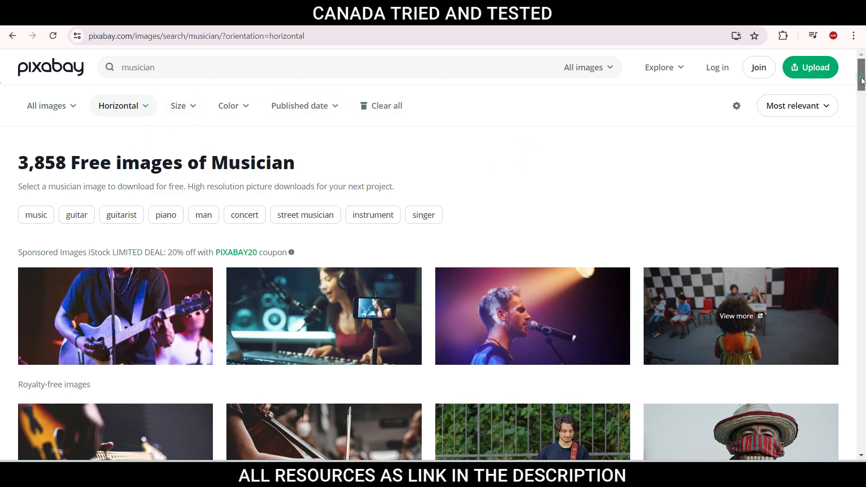
pyautogui.scroll(-3)
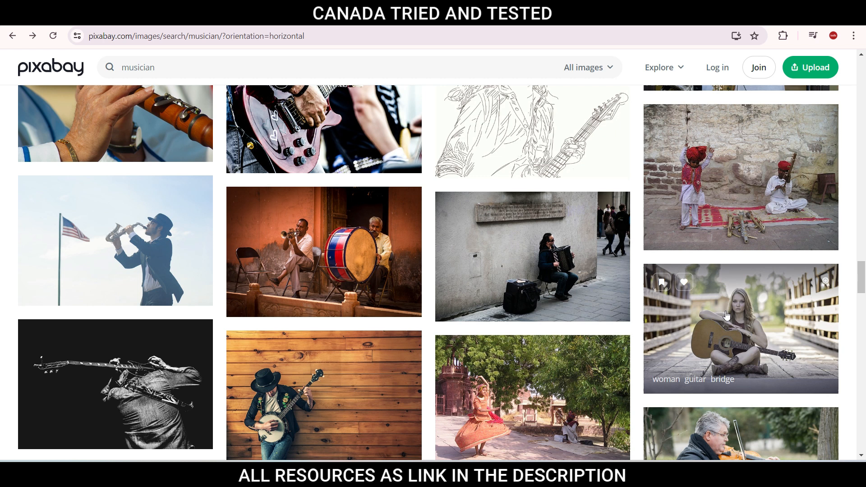
pyautogui.click(739, 329)
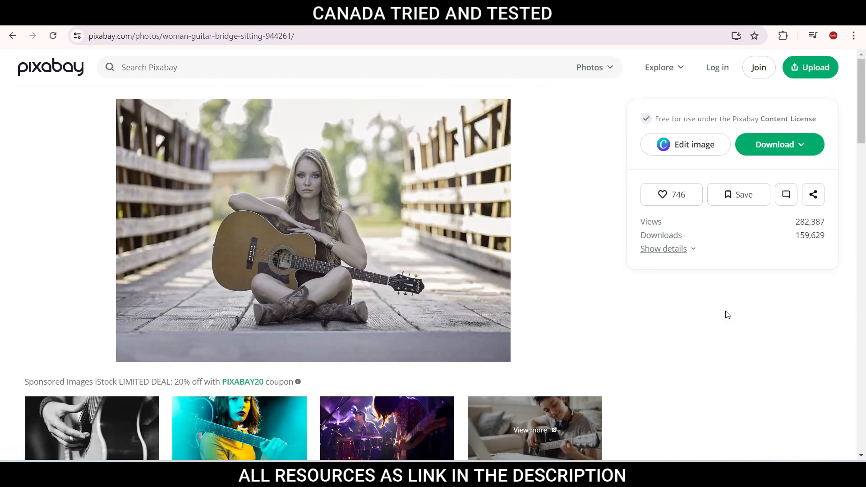
pyautogui.moveTo(742, 126)
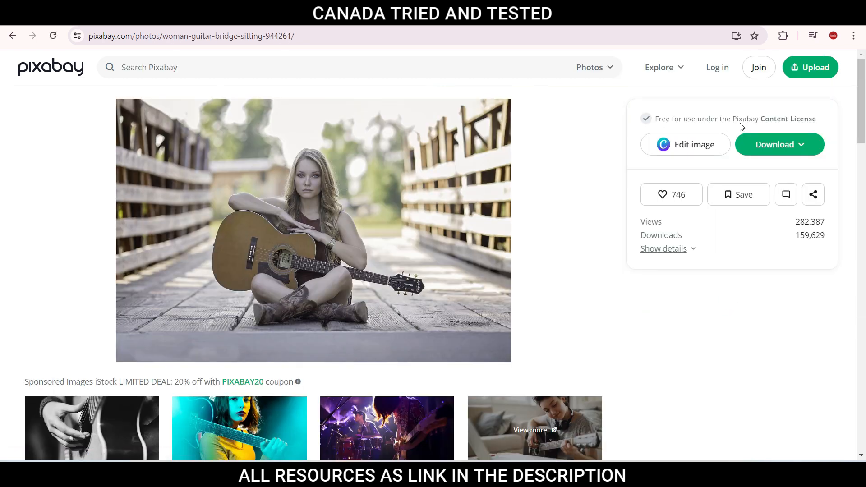
pyautogui.moveTo(802, 130)
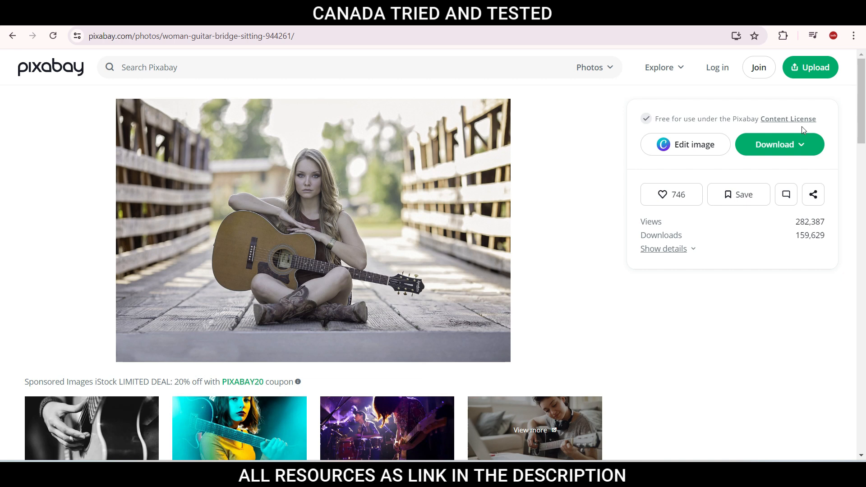
pyautogui.moveTo(802, 148)
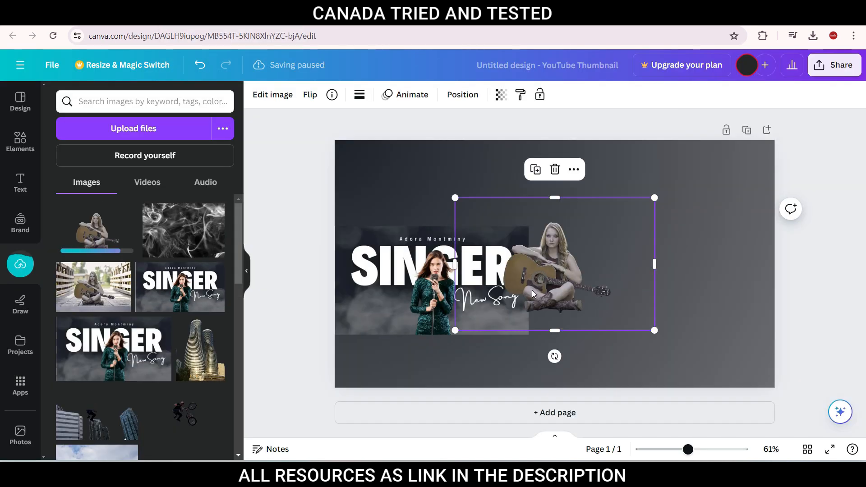
# Step: Enlarge the guitarist cutout into the lower right and select the old Singer screenshot for removal
pyautogui.moveTo(554, 264); pyautogui.dragTo(550, 314)
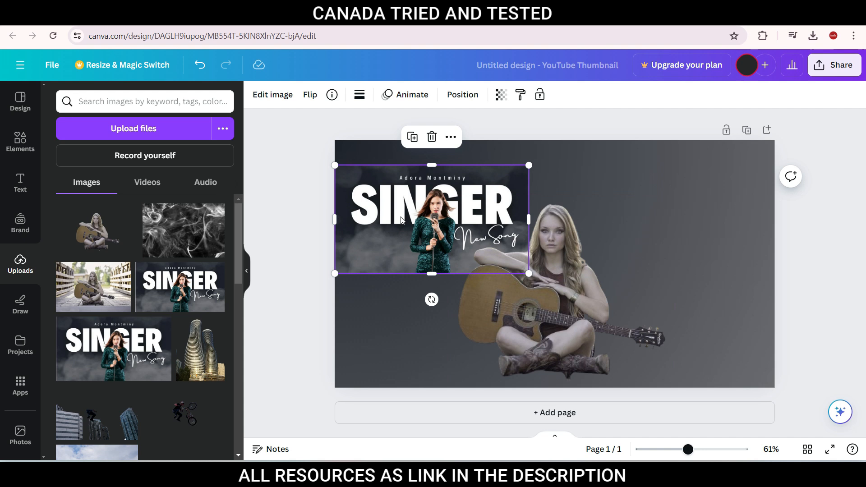
pyautogui.click(20, 184)
pyautogui.write('MUSIC IS LIFE')
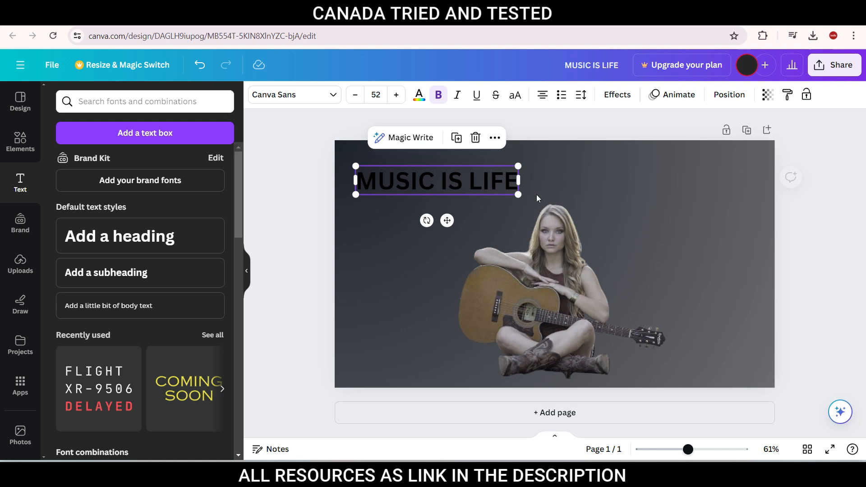
# Step: Enlarge the MUSIC IS LIFE heading across the top and recolour it white
pyautogui.moveTo(518, 195); pyautogui.dragTo(752, 233)
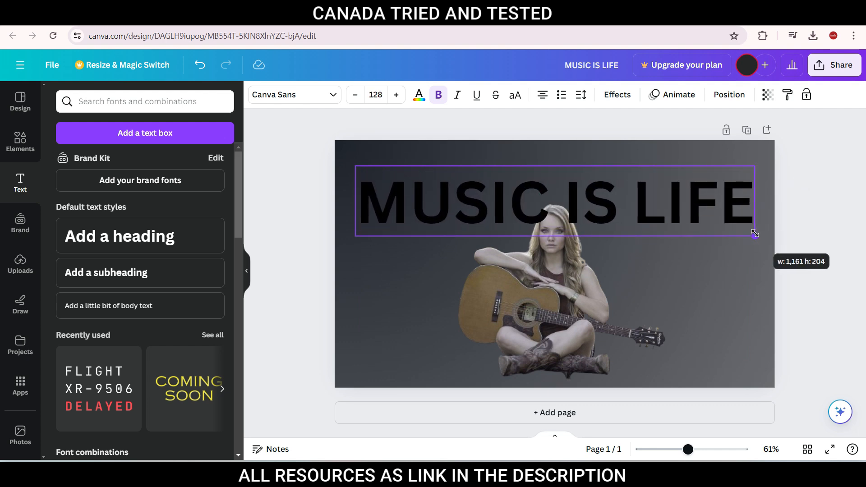
pyautogui.click(418, 95)
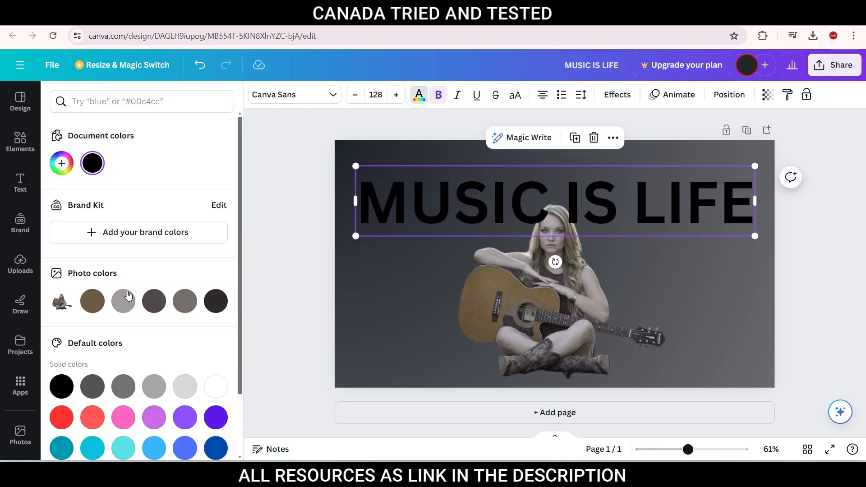
pyautogui.click(216, 386)
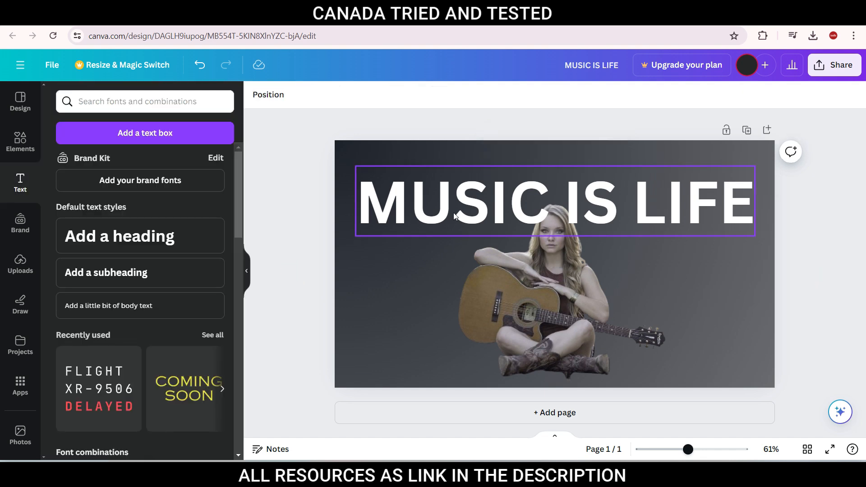
pyautogui.moveTo(518, 221)
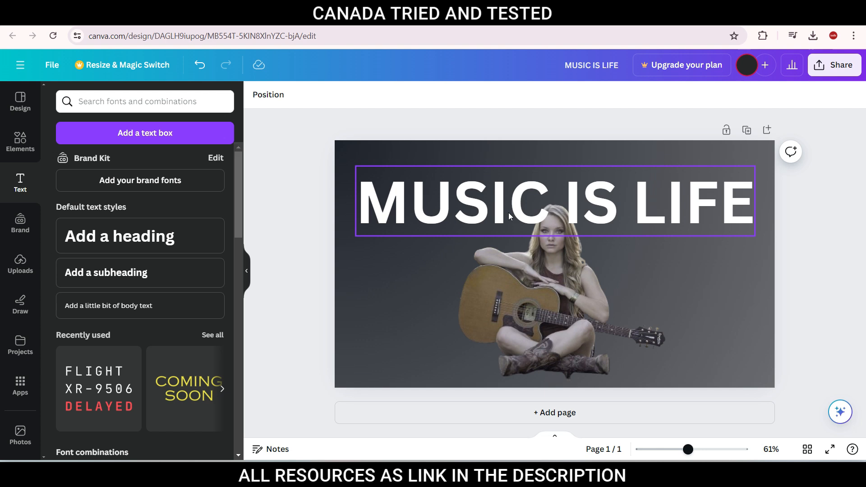
pyautogui.moveTo(456, 260)
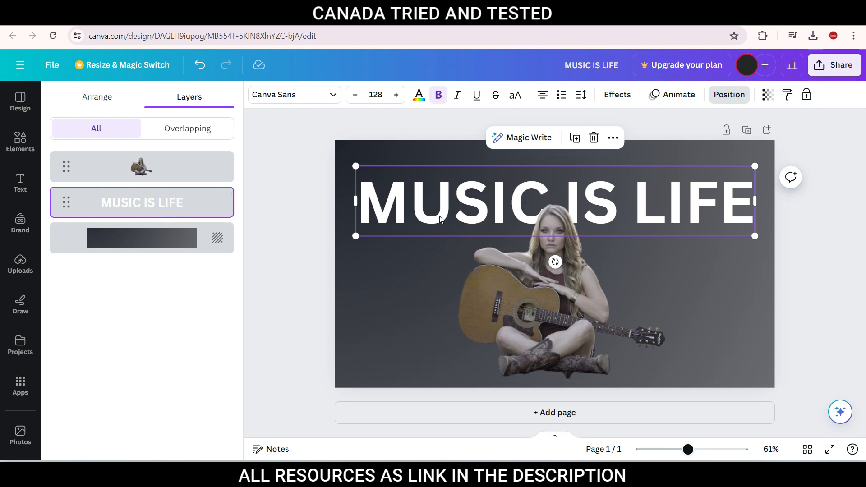
# Step: Give the MUSIC IS LIFE heading a Lift shadow effect after trying Outline
pyautogui.rightClick(552, 201)
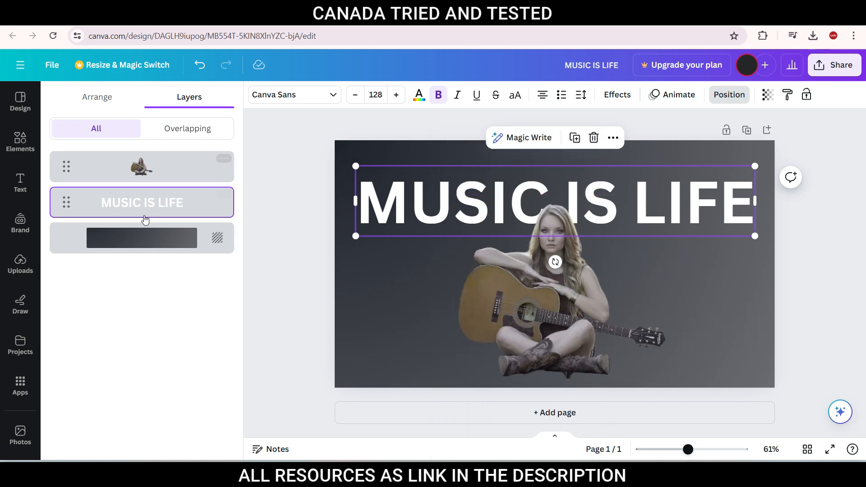
pyautogui.click(142, 166)
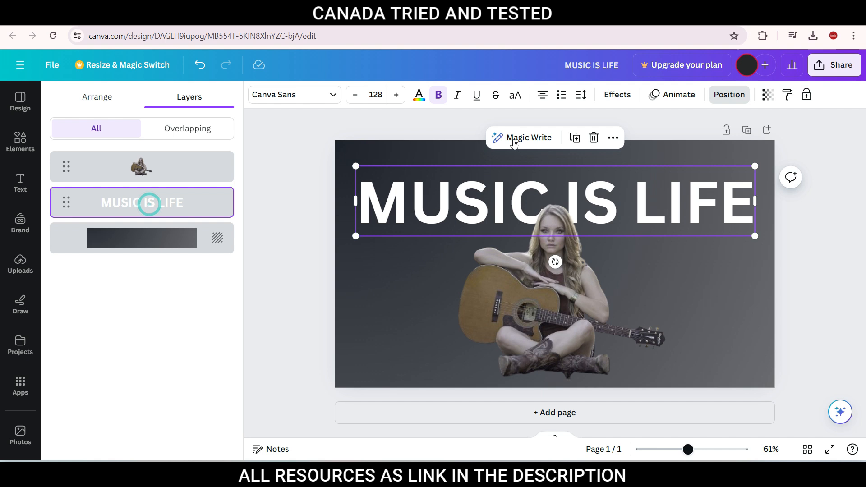
pyautogui.click(617, 94)
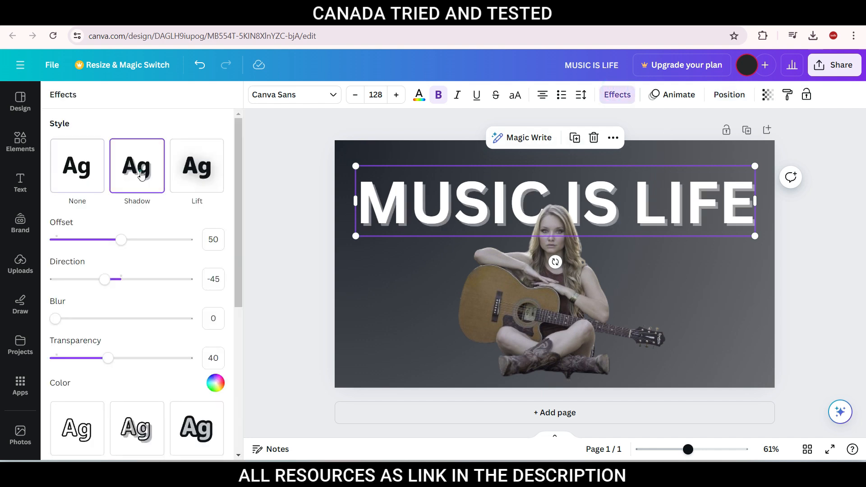
pyautogui.click(77, 166)
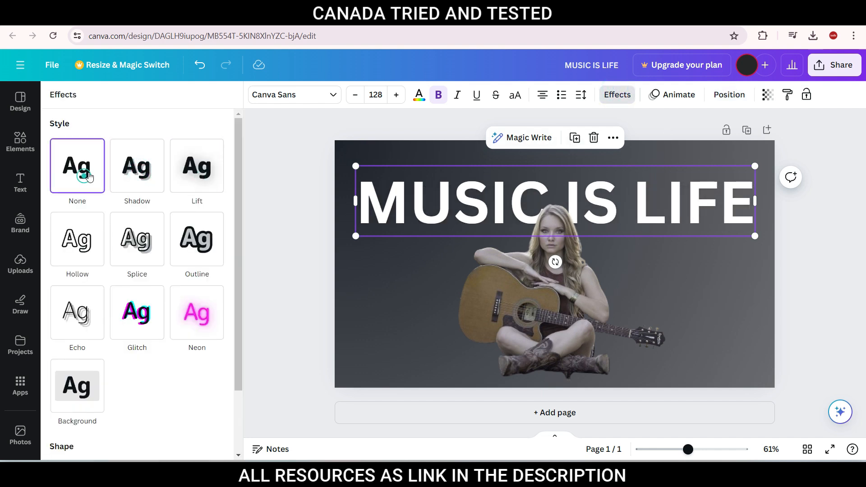
pyautogui.click(197, 238)
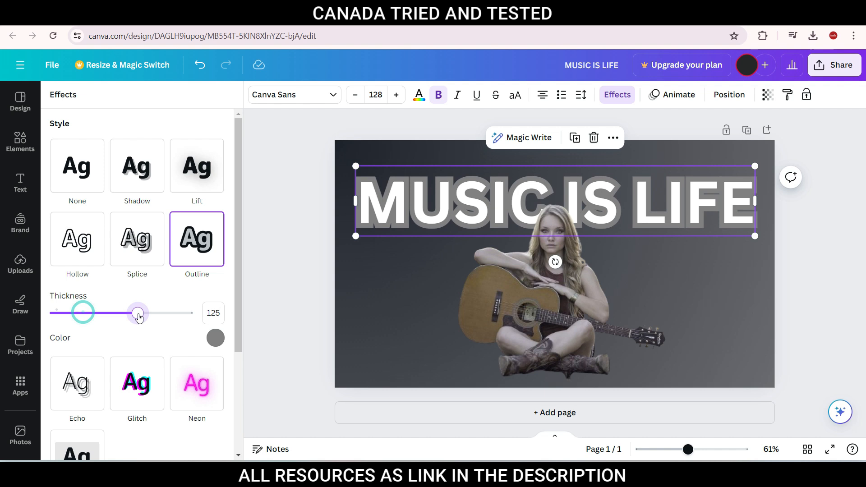
pyautogui.moveTo(138, 313); pyautogui.dragTo(121, 313)
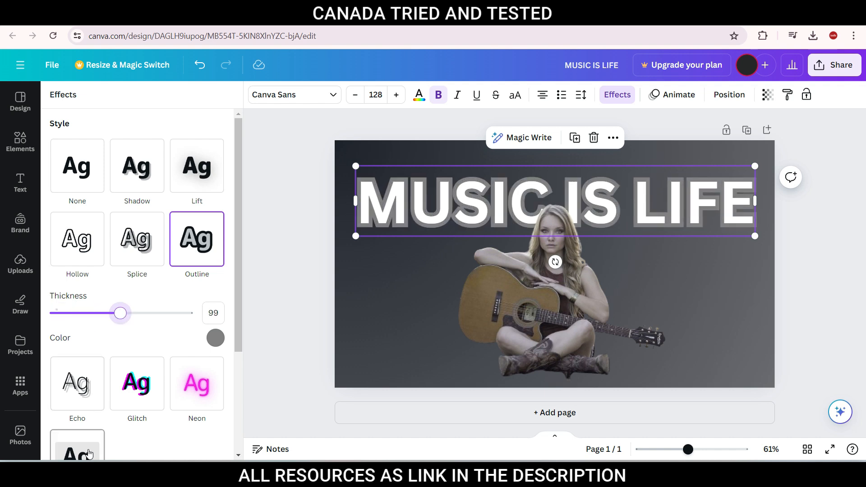
pyautogui.click(198, 166)
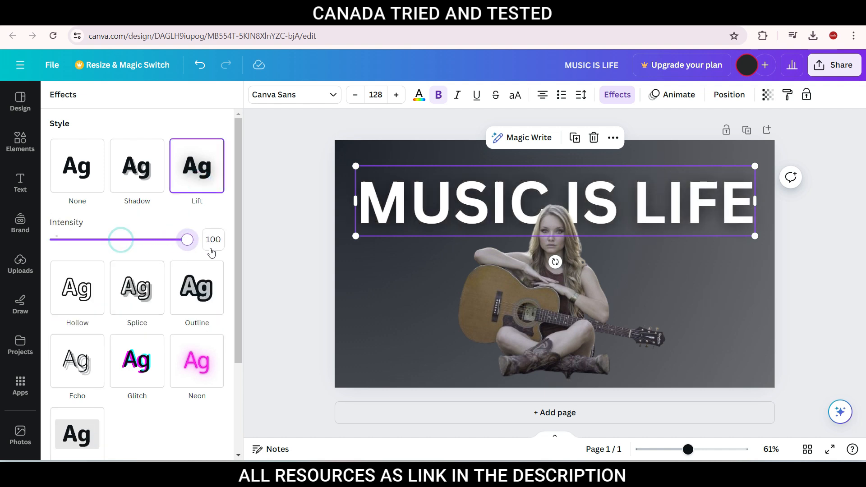
# Step: Change the heading font to Helvetica World and widen the text box
pyautogui.click(334, 95)
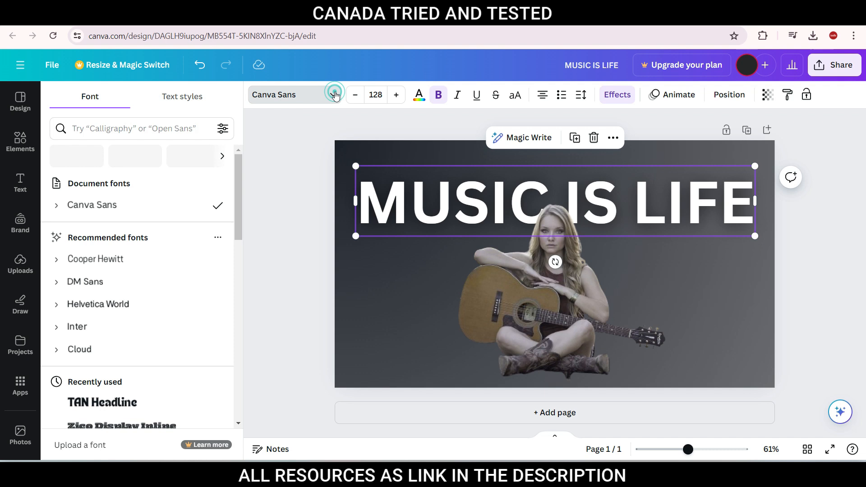
pyautogui.click(334, 95)
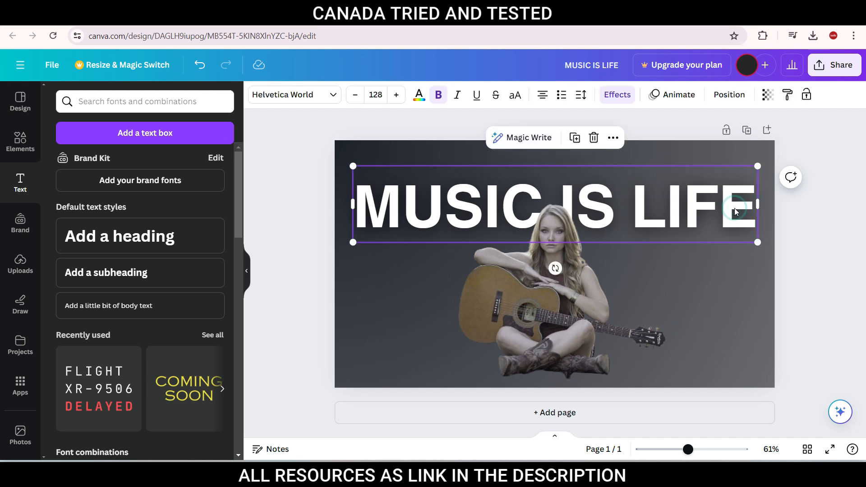
pyautogui.moveTo(554, 205); pyautogui.dragTo(596, 346)
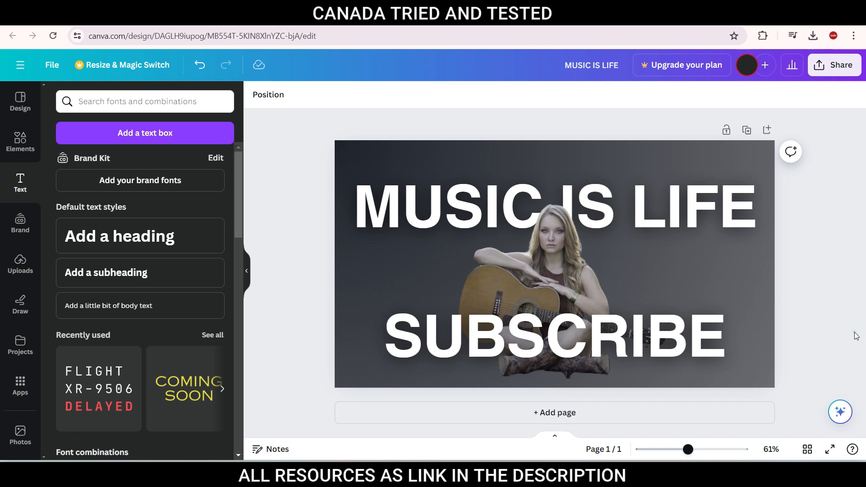
# Step: Make the SUBSCRIBE heading red
pyautogui.click(554, 335)
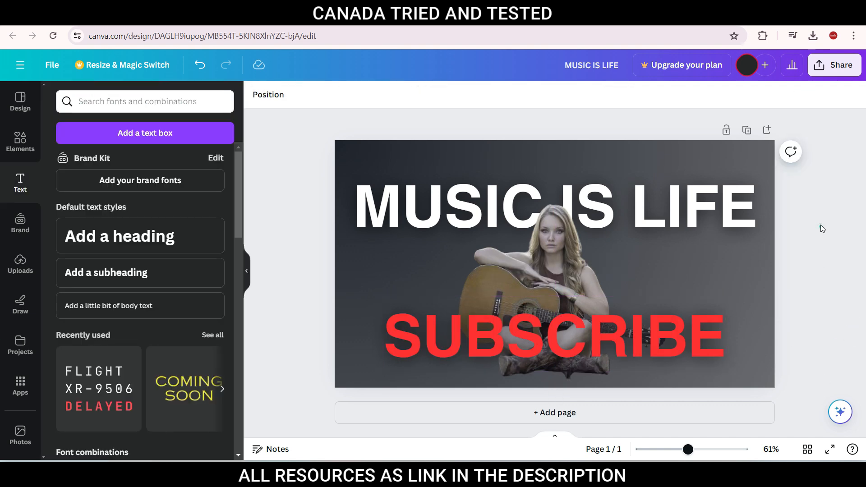
pyautogui.click(20, 264)
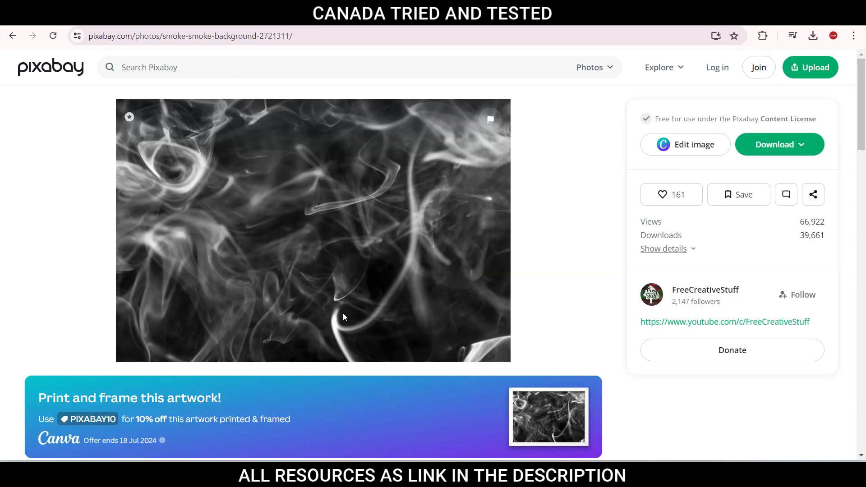
pyautogui.moveTo(337, 219)
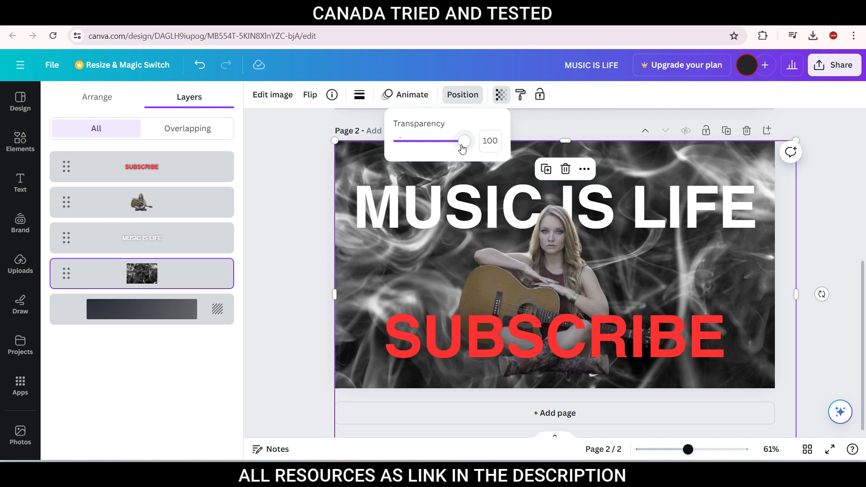
# Step: Adjust the guitarist cutout: brightness 16, contrast 33, highlights 34, whites 23
pyautogui.click(563, 281)
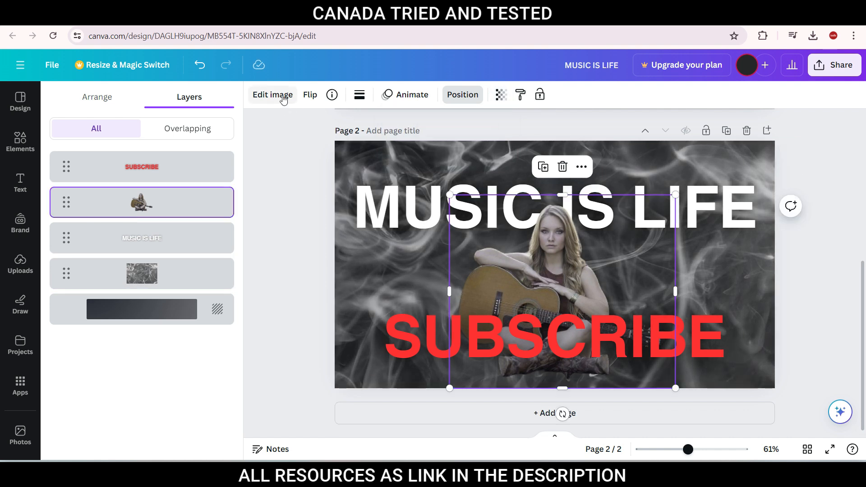
pyautogui.click(272, 94)
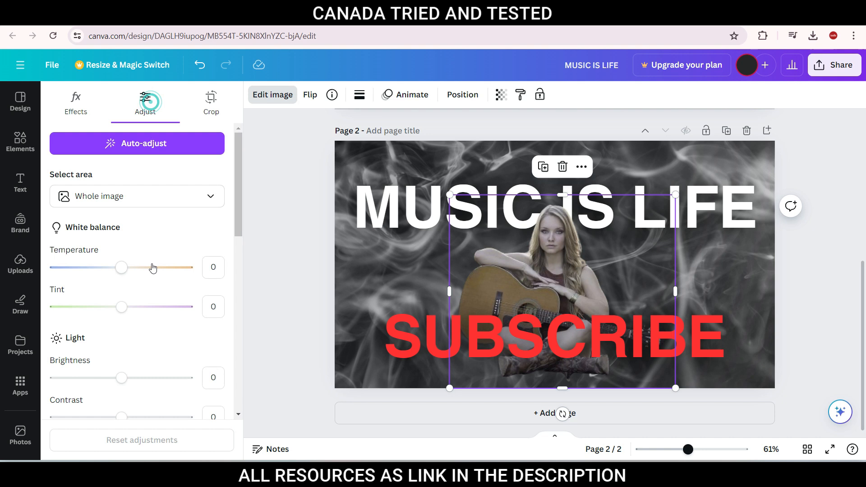
pyautogui.moveTo(120, 378); pyautogui.dragTo(133, 378)
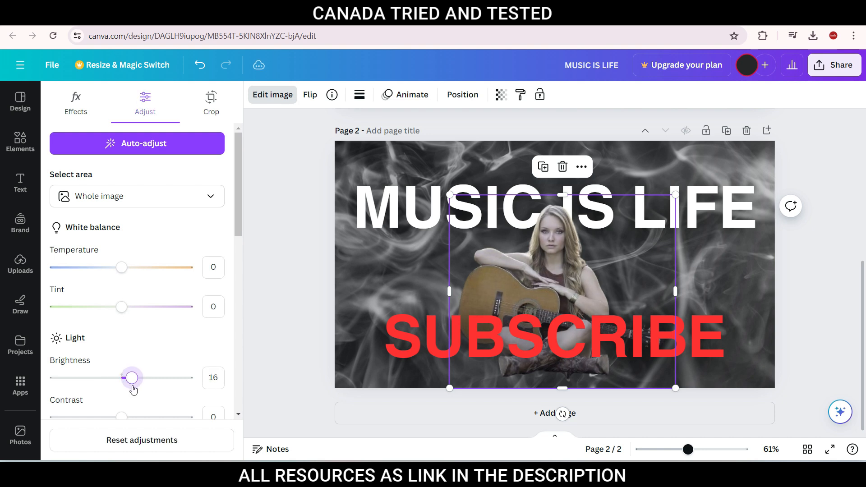
pyautogui.scroll(-3)
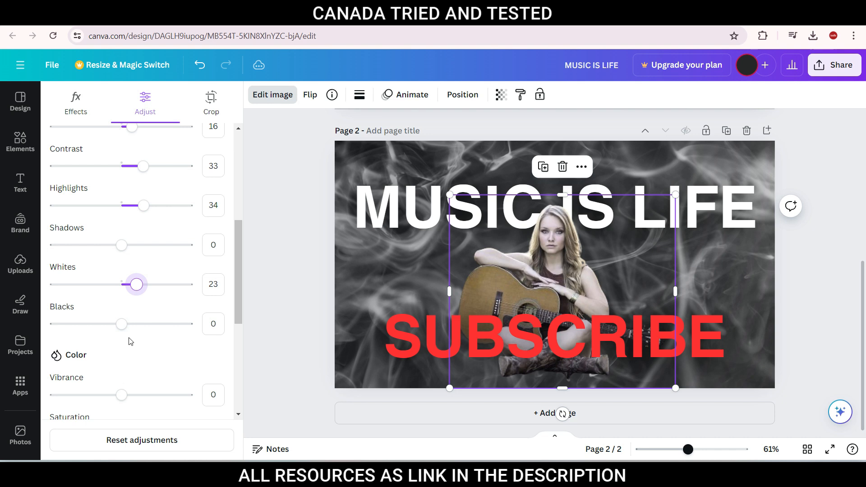
pyautogui.click(20, 264)
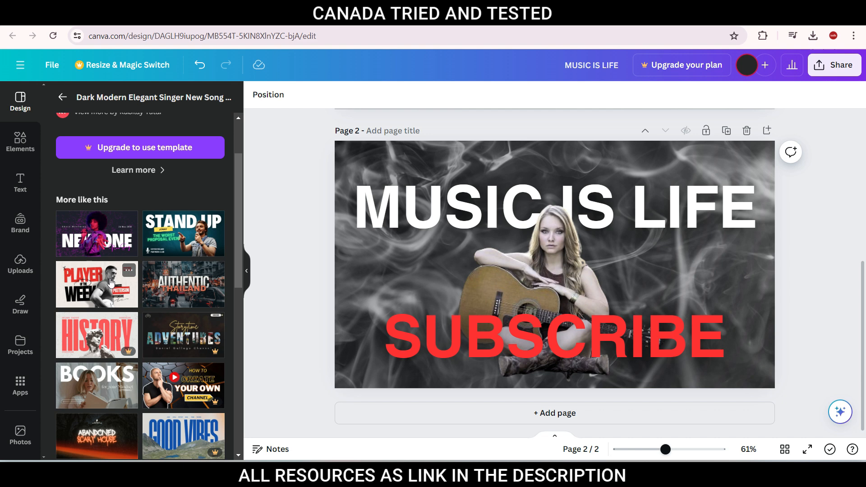
# Step: Add the Singer thumbnail template as a new page and copy its NEW ONE text over
pyautogui.click(97, 284)
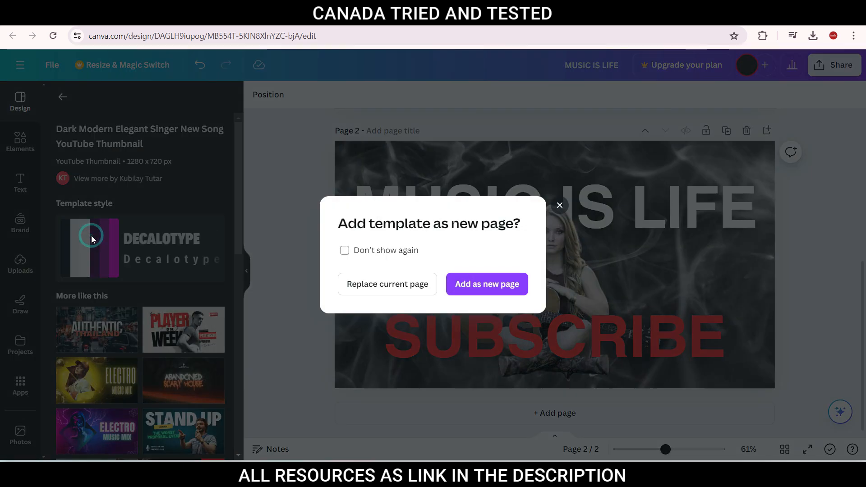
pyautogui.click(486, 284)
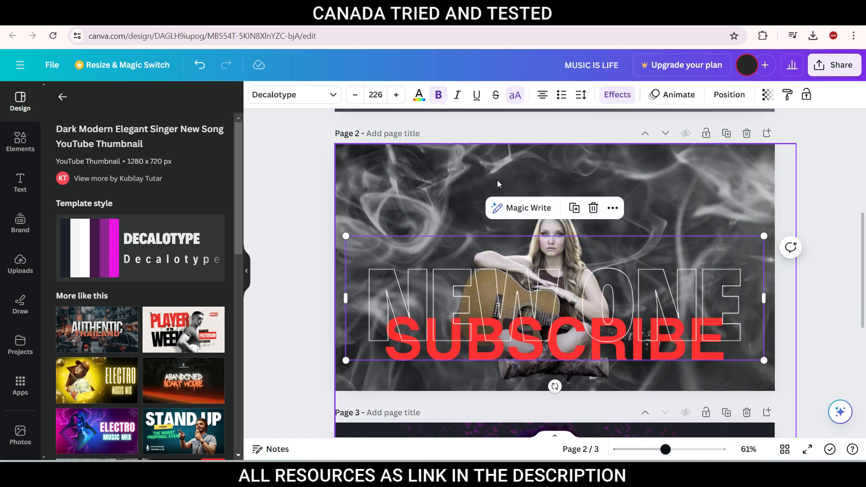
pyautogui.click(729, 94)
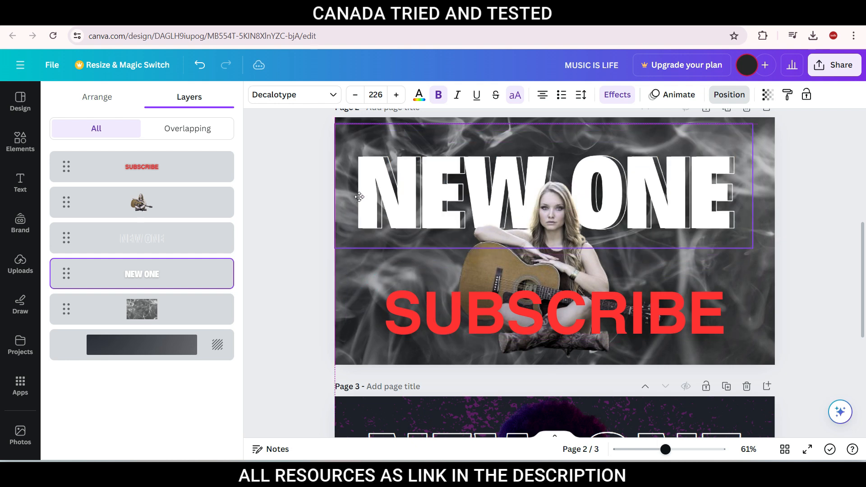
# Step: Order the NEW ONE text below the guitarist in Layers, replacing MUSIC IS LIFE
pyautogui.click(141, 274)
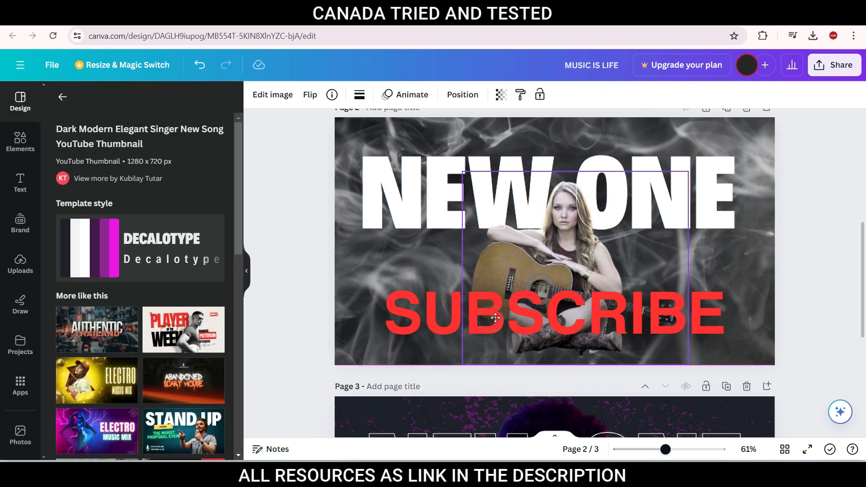
pyautogui.click(828, 247)
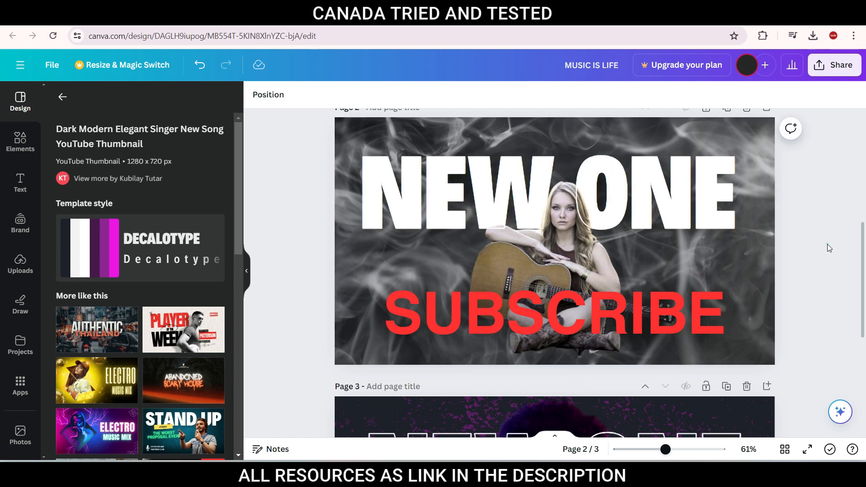
pyautogui.moveTo(798, 295)
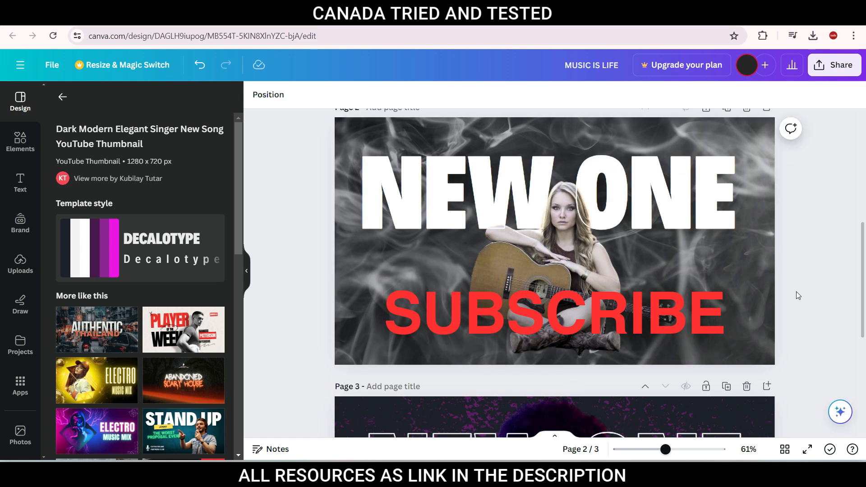
pyautogui.click(552, 240)
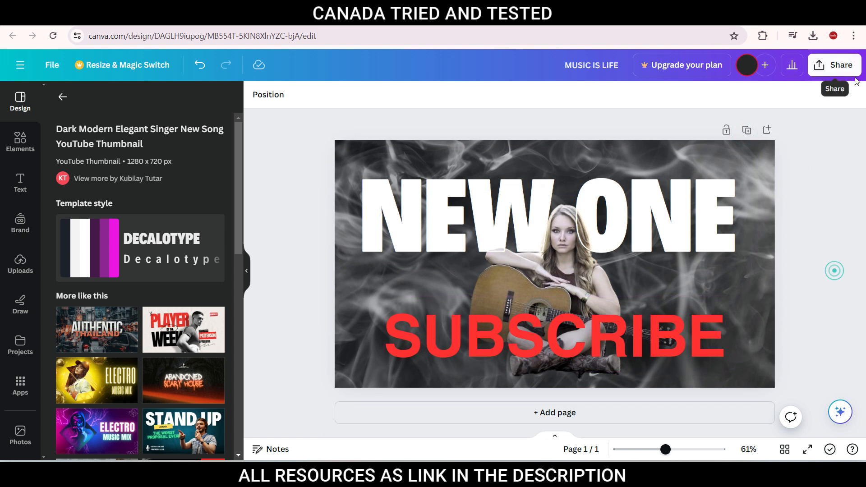
# Step: Download the thumbnail as a JPG via Share > Download
pyautogui.click(834, 65)
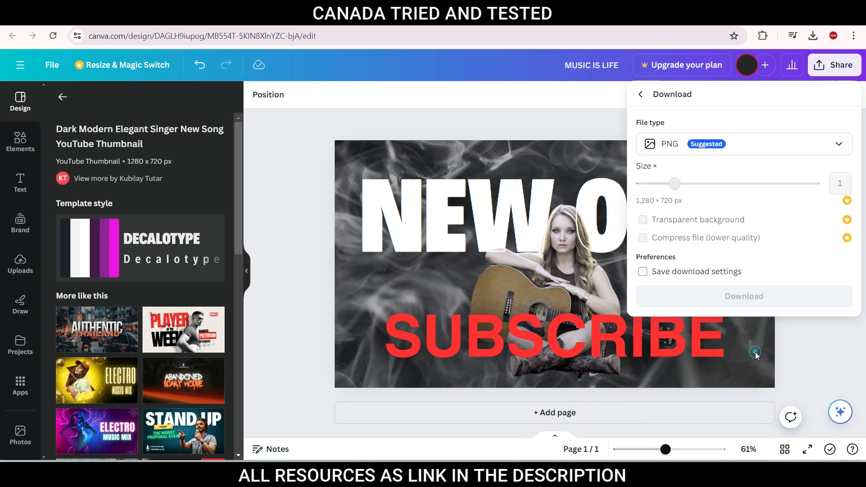
pyautogui.click(742, 143)
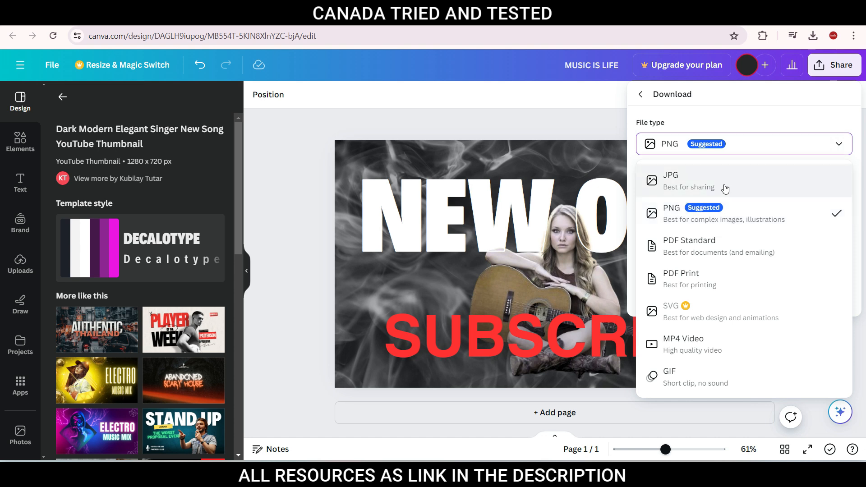
pyautogui.click(688, 180)
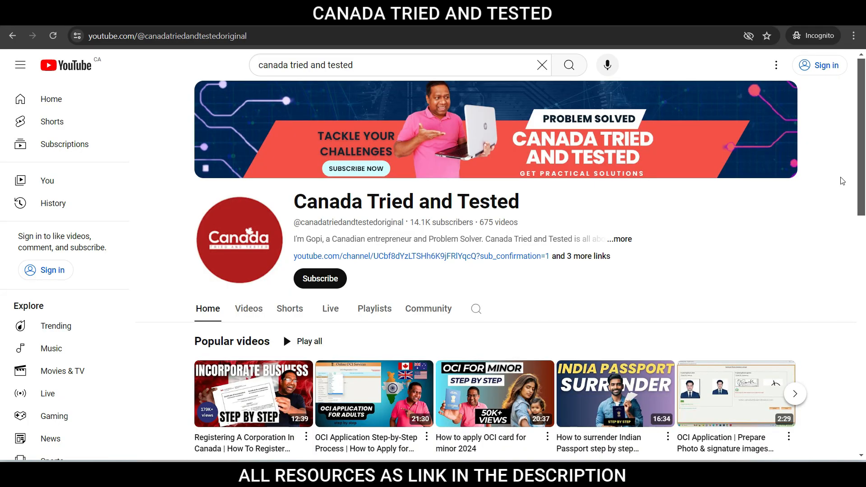
pyautogui.moveTo(858, 182)
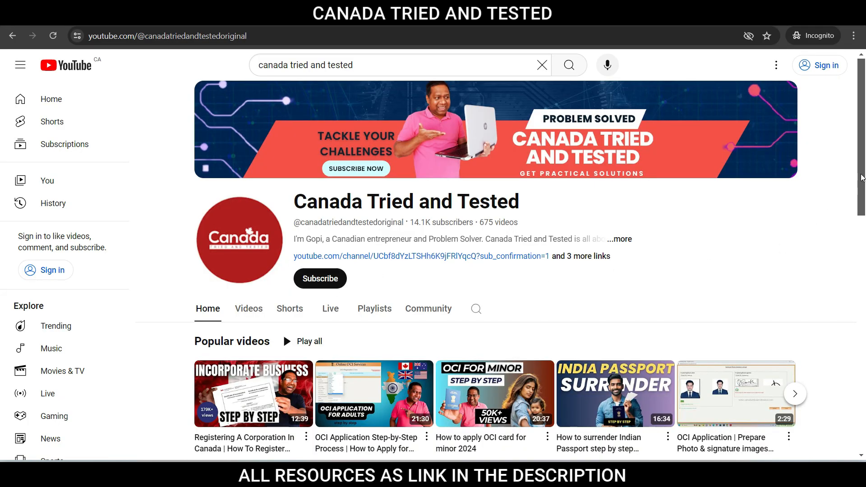
# Step: Scroll the Canada Tried and Tested channel down to its created playlists and Shorts
pyautogui.scroll(-3)
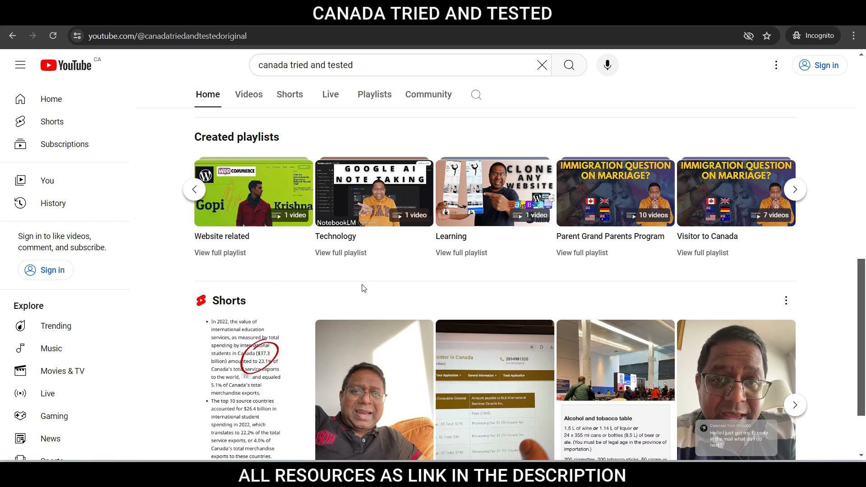
pyautogui.moveTo(362, 288)
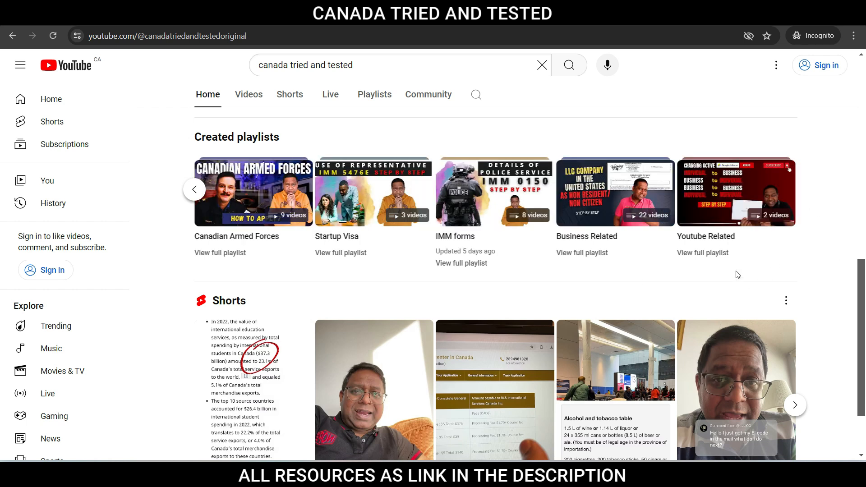
pyautogui.moveTo(749, 276)
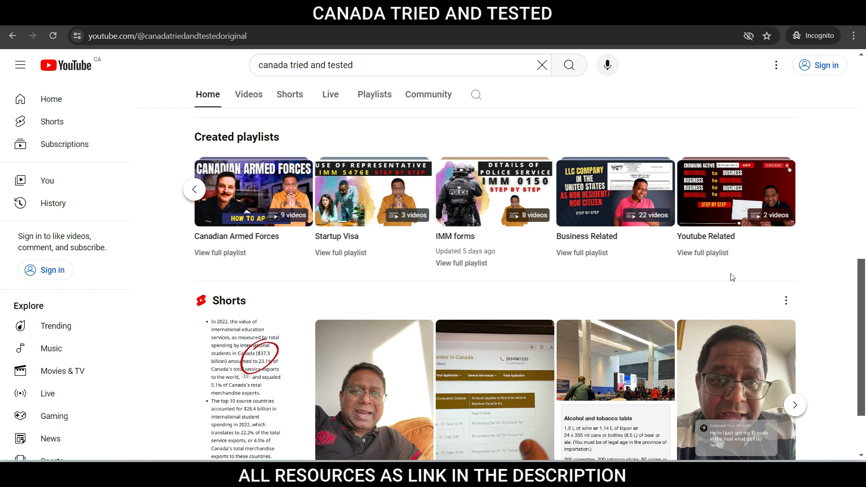
pyautogui.moveTo(731, 271)
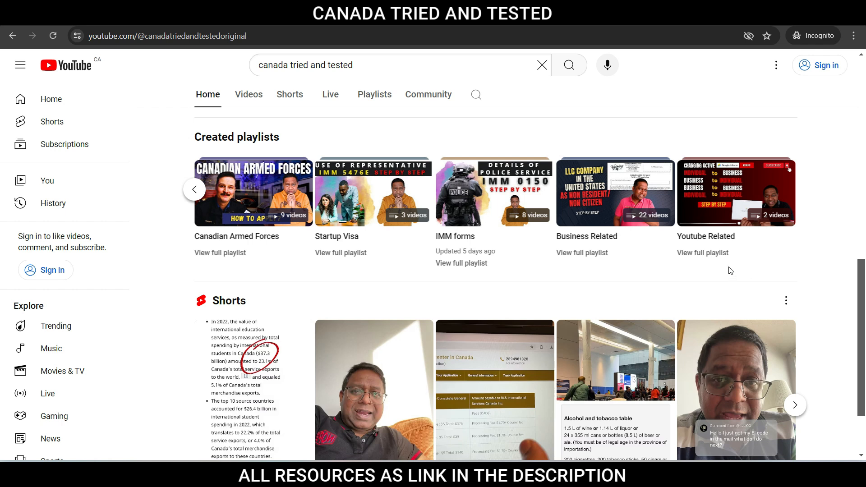
pyautogui.moveTo(580, 272)
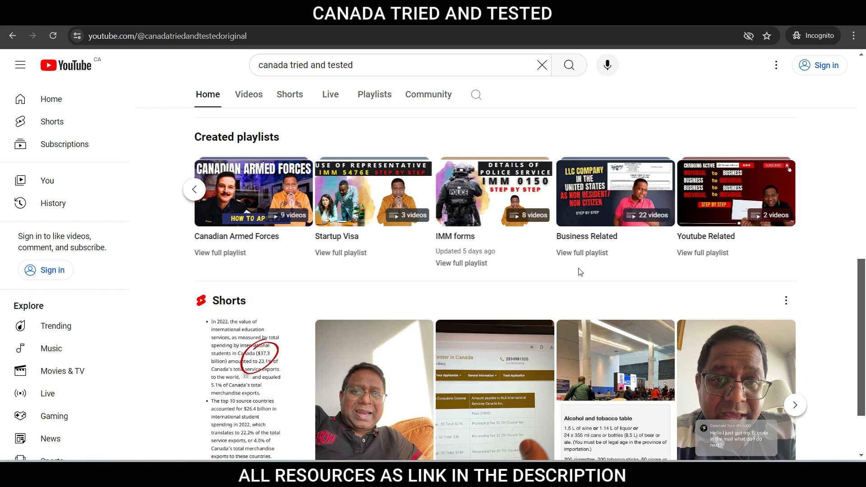
pyautogui.moveTo(607, 276)
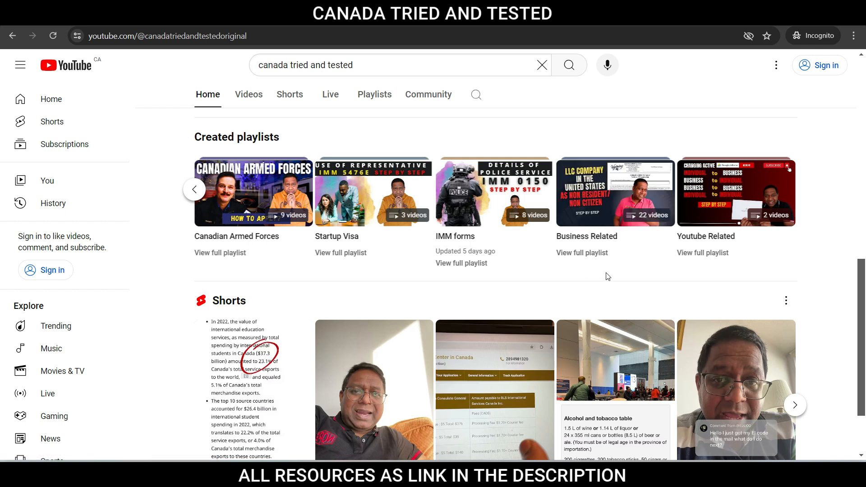